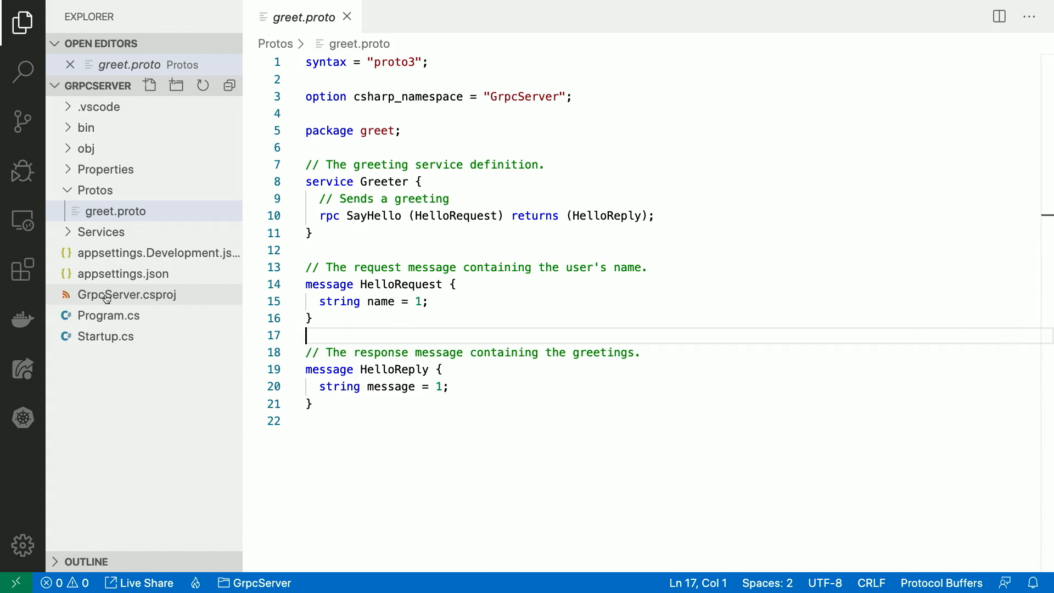
Open GrpcServer.csproj, replace the GrpcServices 'Server' value with 'Both', and expand obj.
left_click(127, 294)
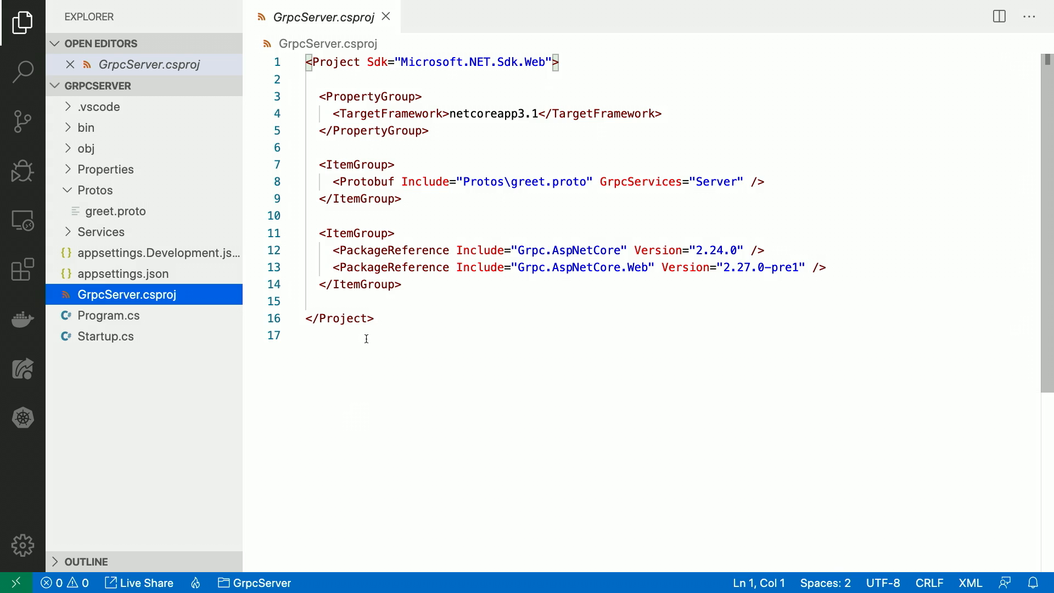
mouse_move(358, 165)
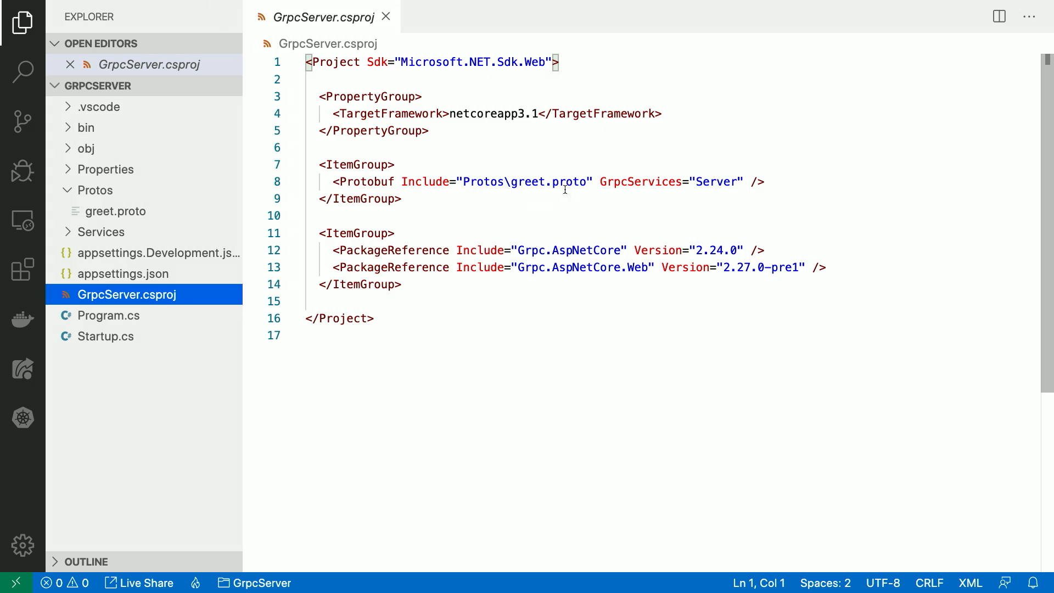
mouse_move(685, 203)
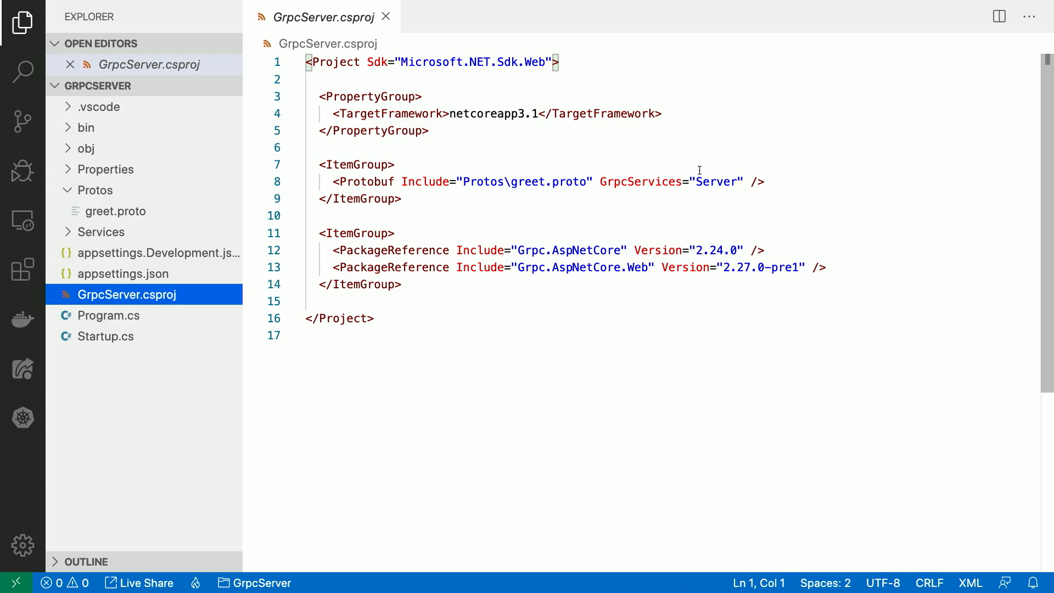
mouse_move(707, 181)
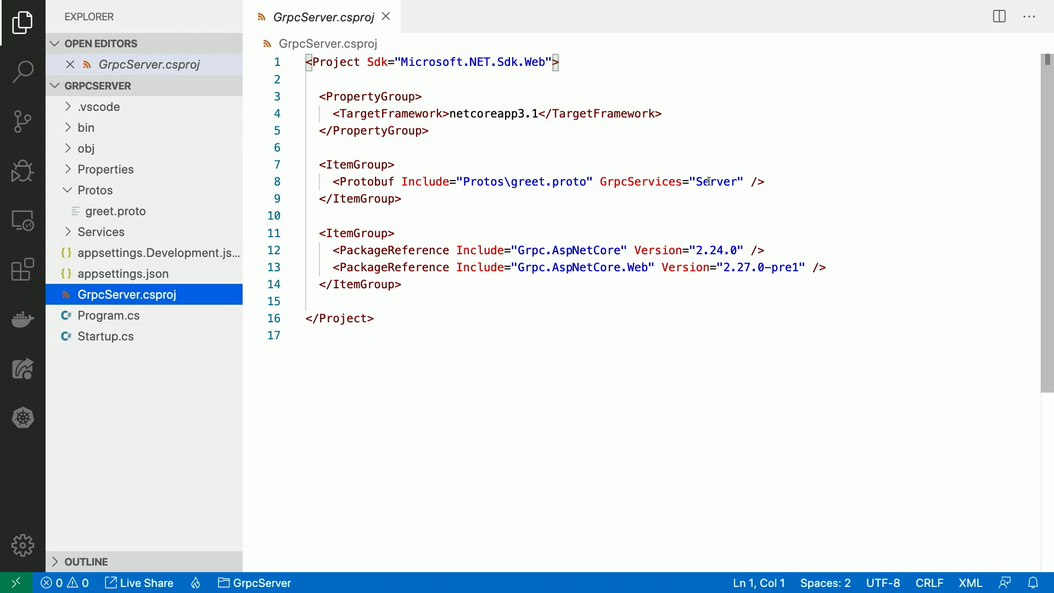
double_click(716, 182)
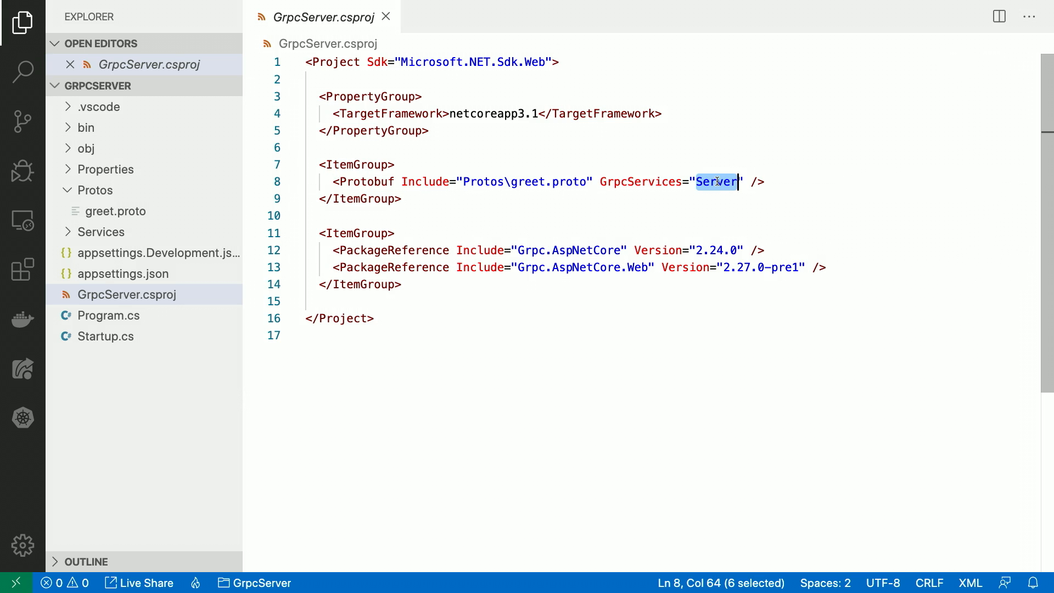
type("Both")
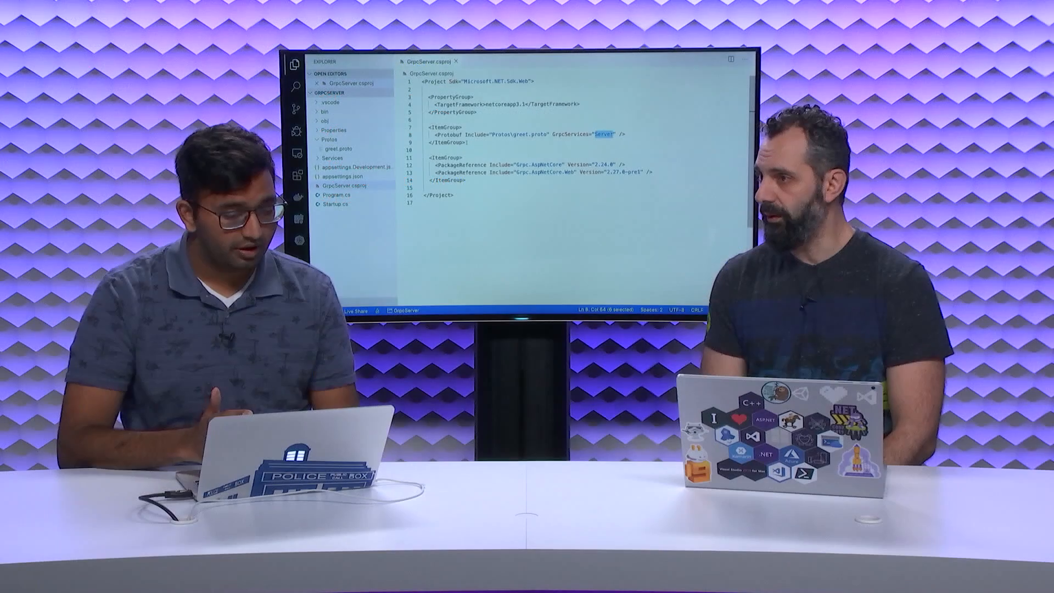
left_click(325, 121)
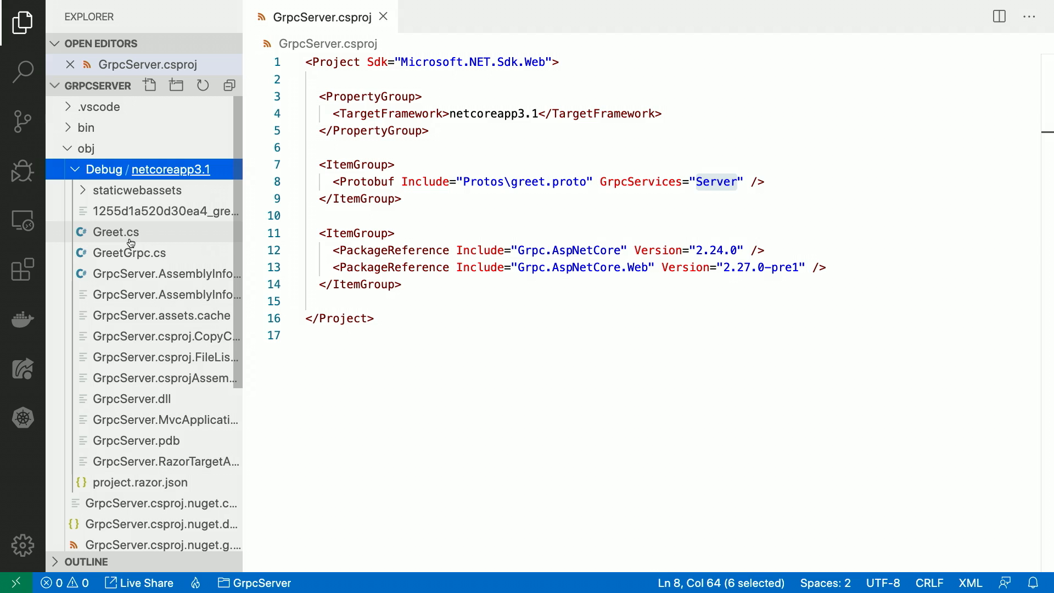
mouse_move(140, 261)
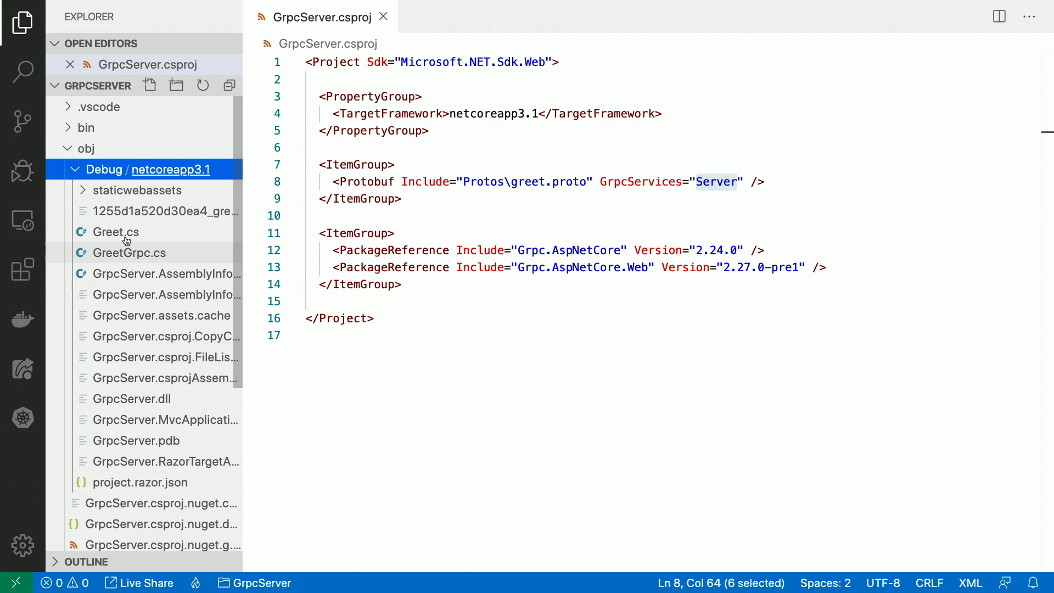
mouse_move(115, 231)
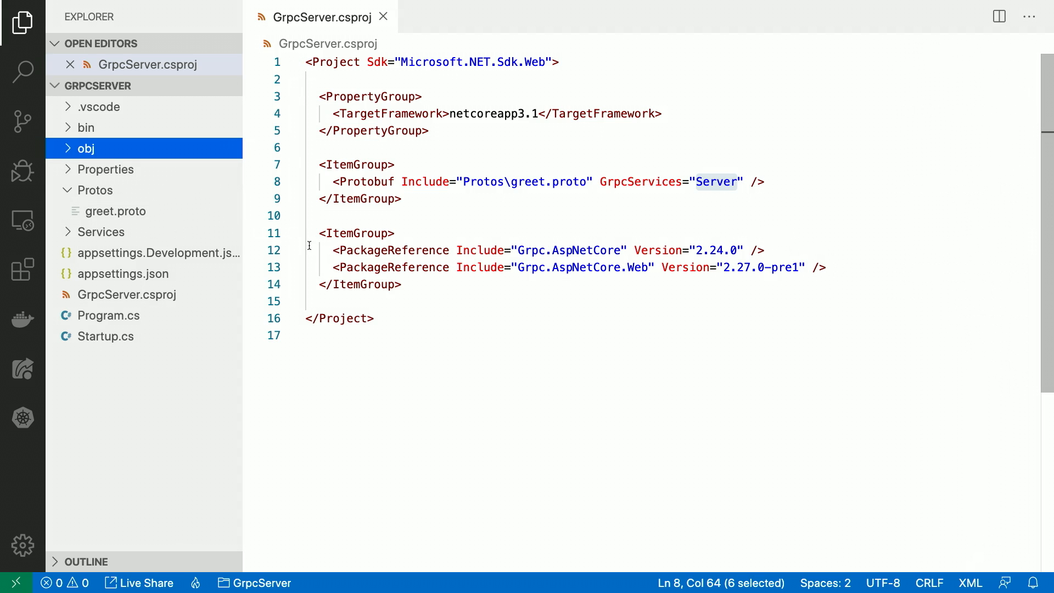
mouse_move(196, 203)
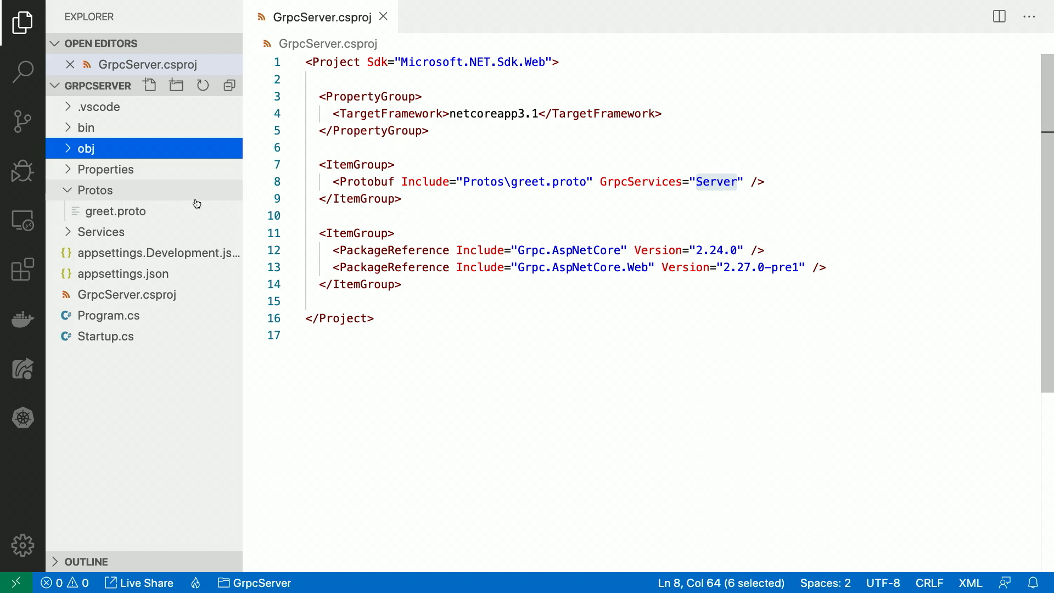
double_click(116, 211)
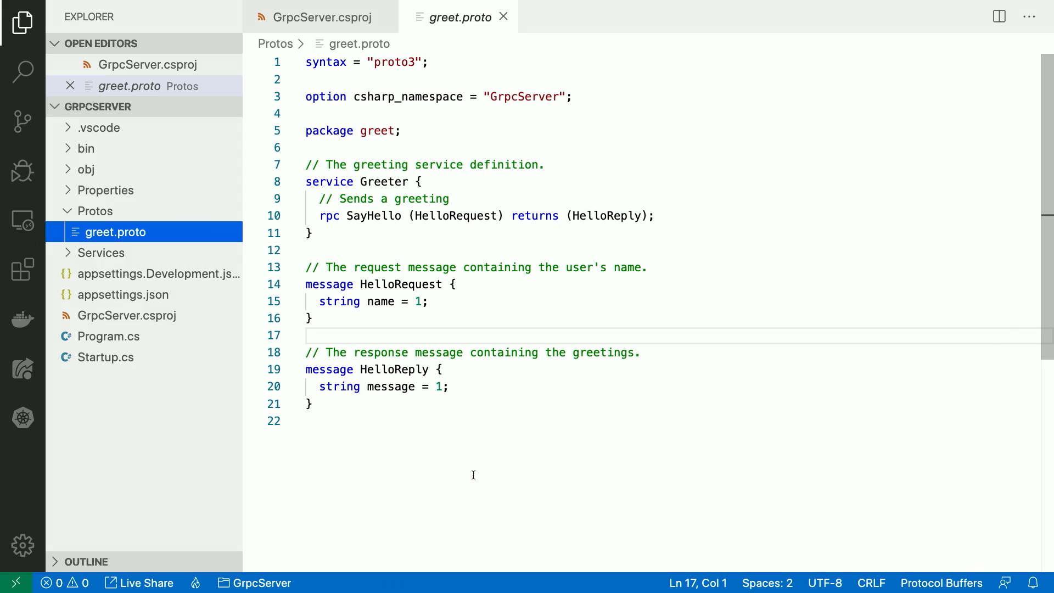
mouse_move(489, 366)
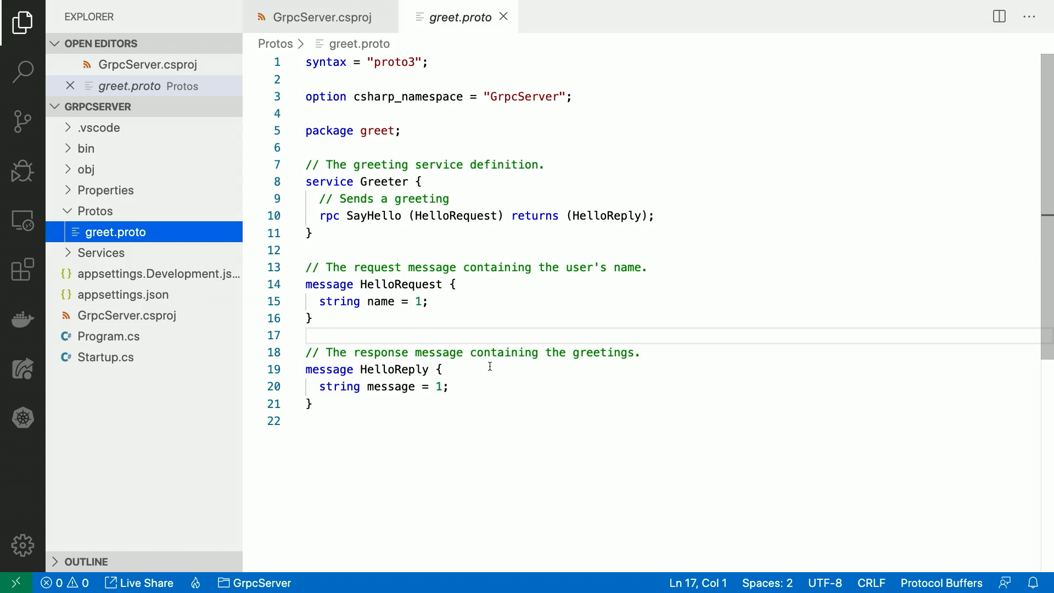
mouse_move(483, 247)
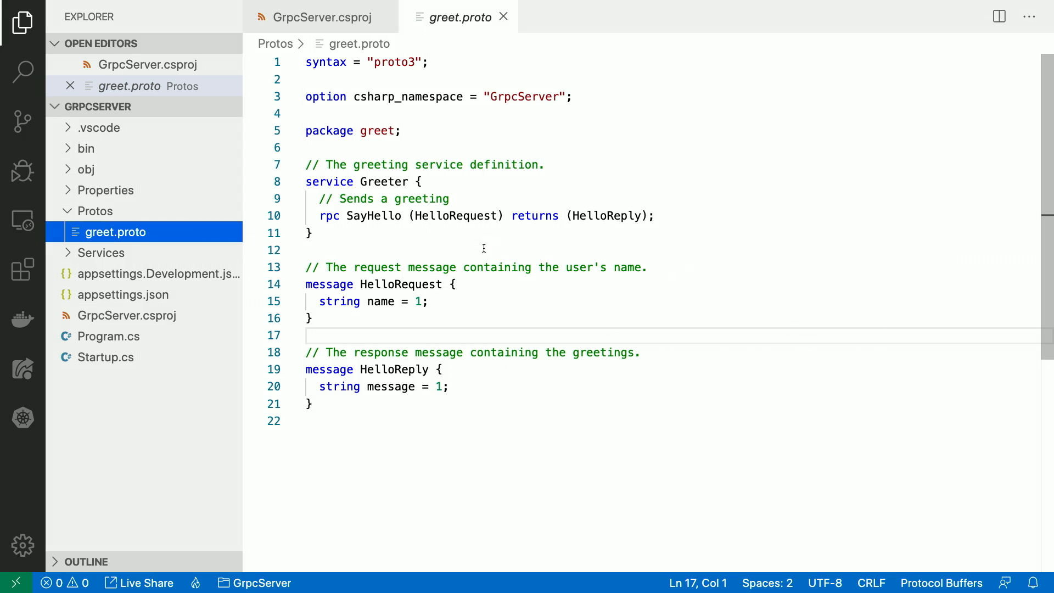
mouse_move(490, 231)
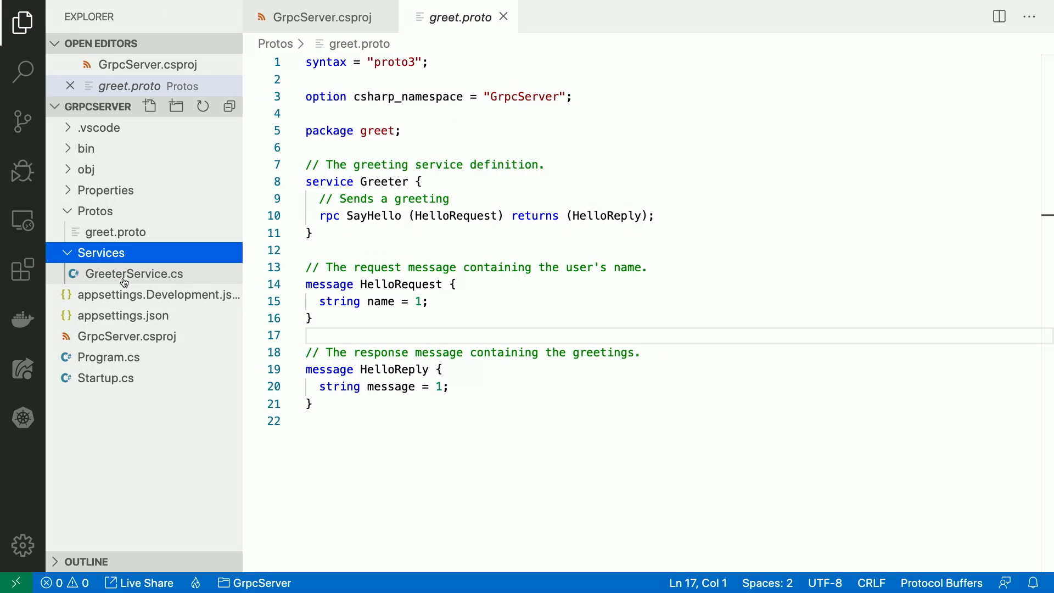
Open GreeterService.cs from the Services folder.
left_click(135, 273)
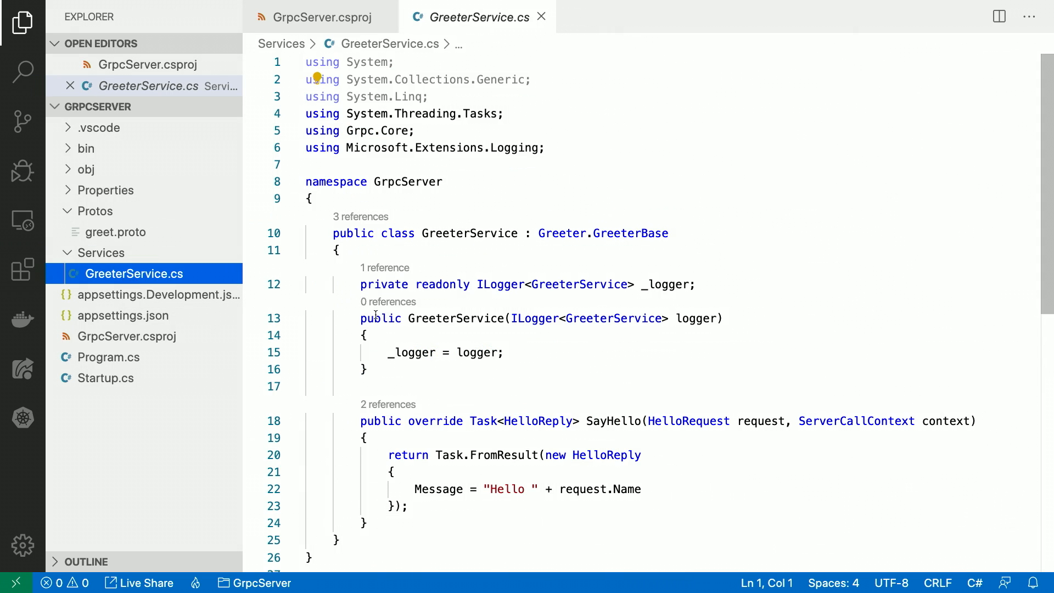
Scroll GreeterService.cs down to view the whole class and its SayHello override.
scroll("down", 3)
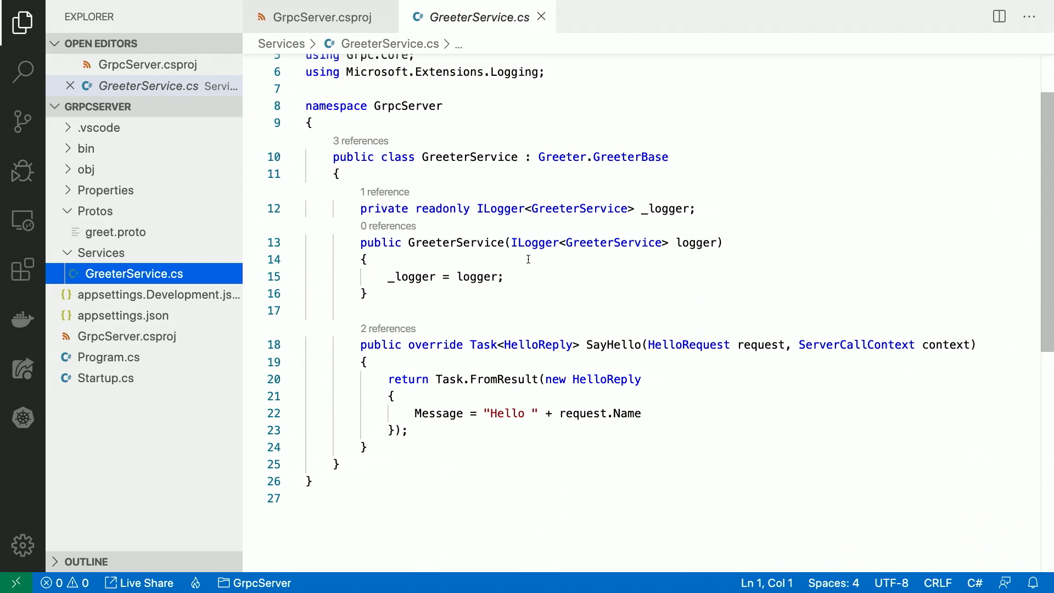
mouse_move(632, 157)
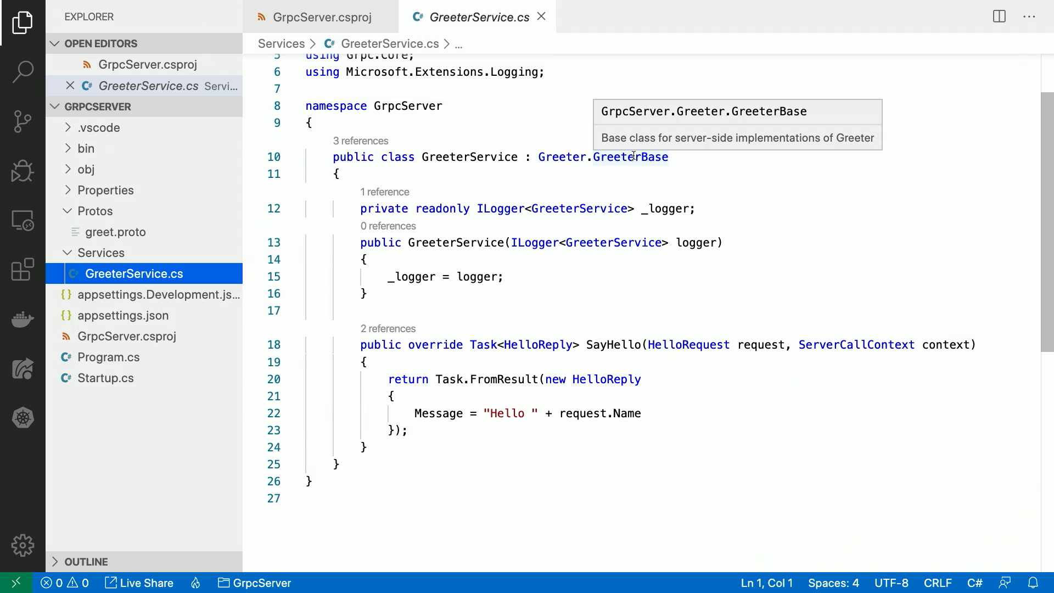
mouse_move(668, 189)
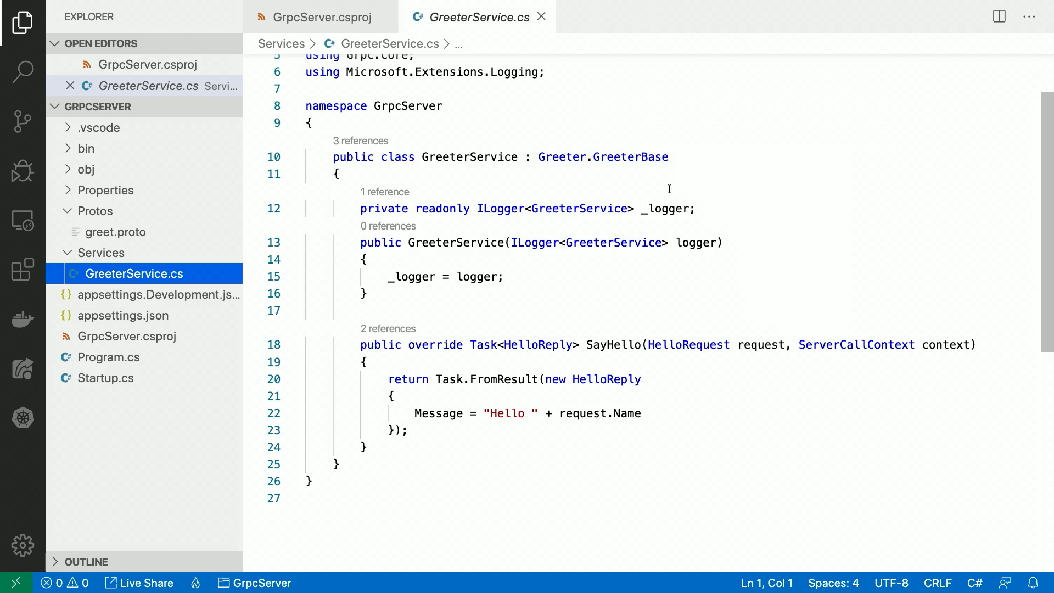
mouse_move(715, 206)
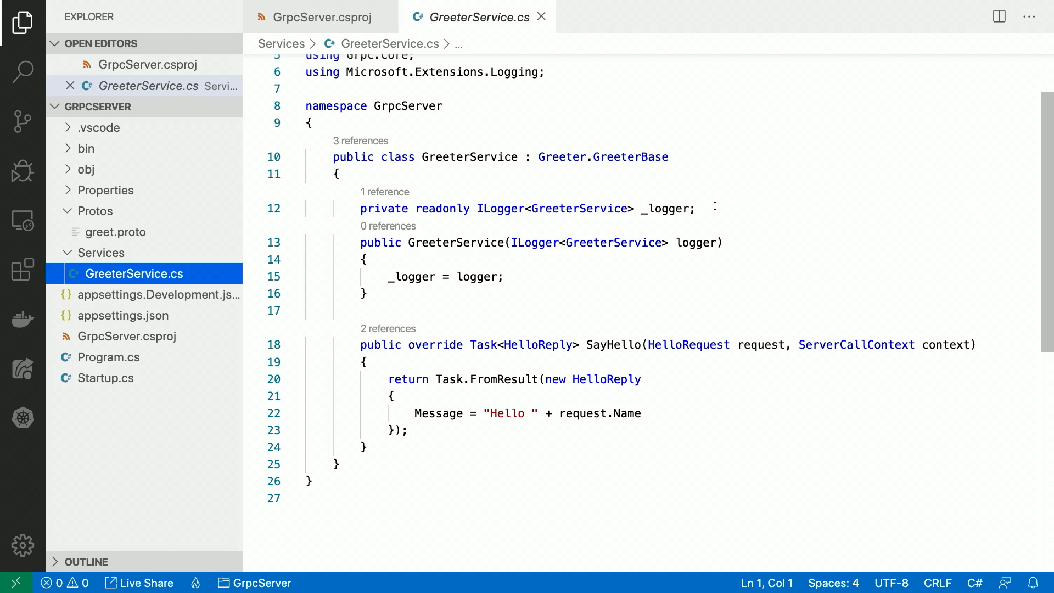
mouse_move(650, 168)
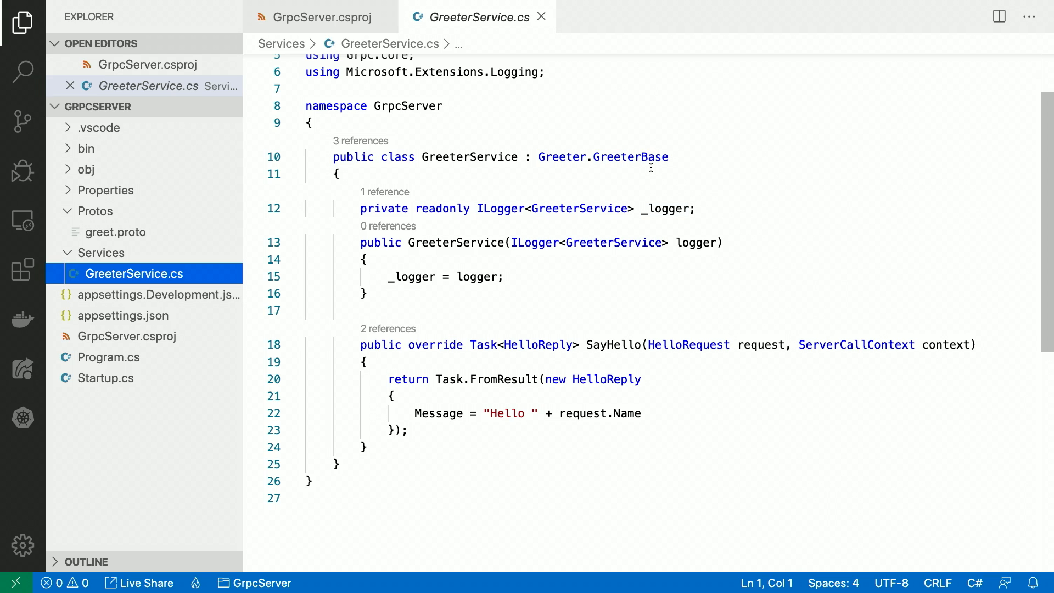
mouse_move(611, 379)
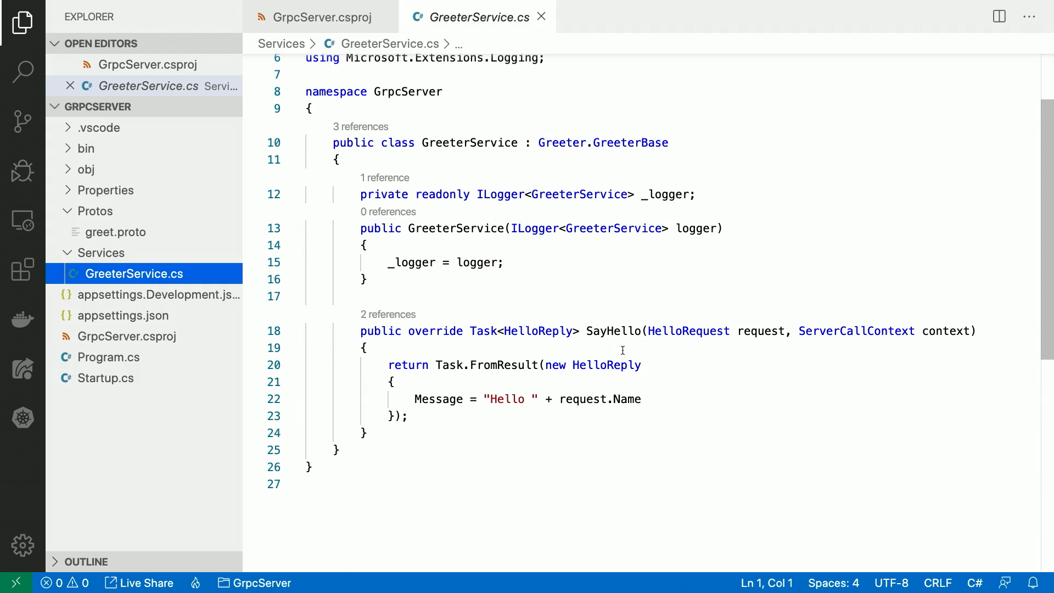
mouse_move(612, 331)
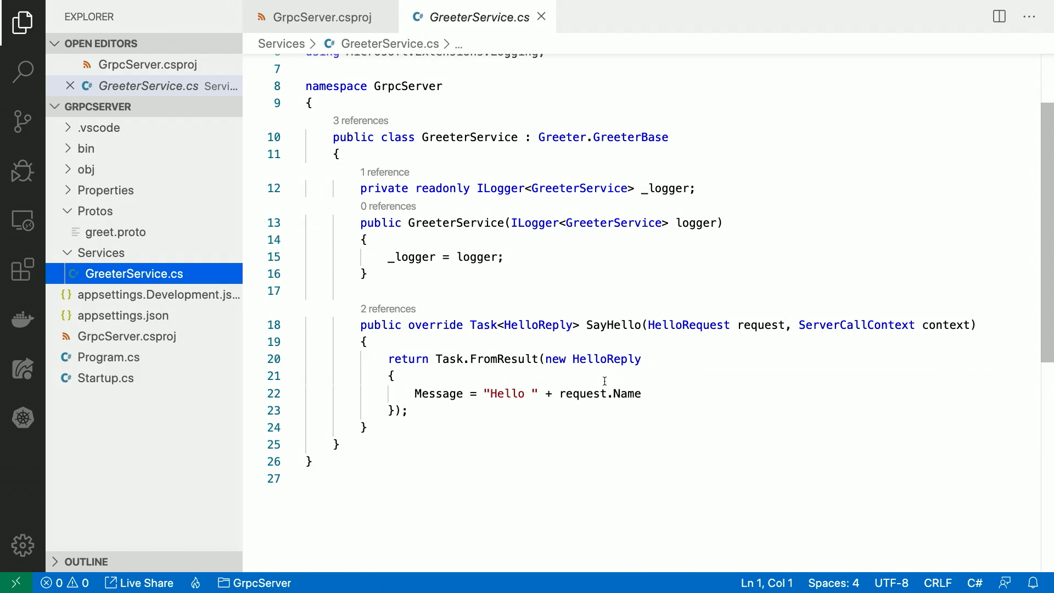
mouse_move(626, 393)
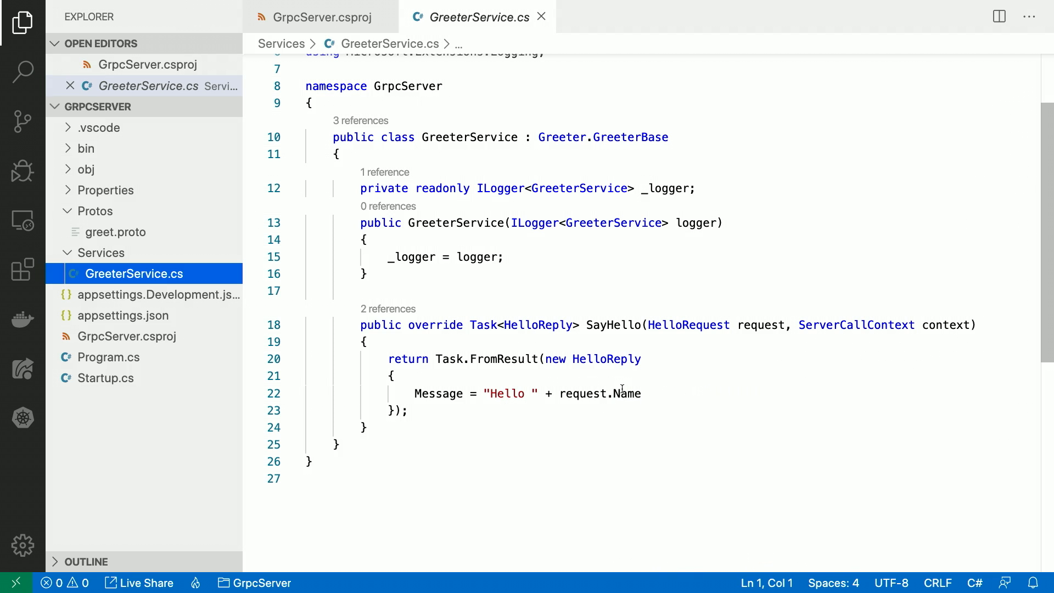
mouse_move(626, 394)
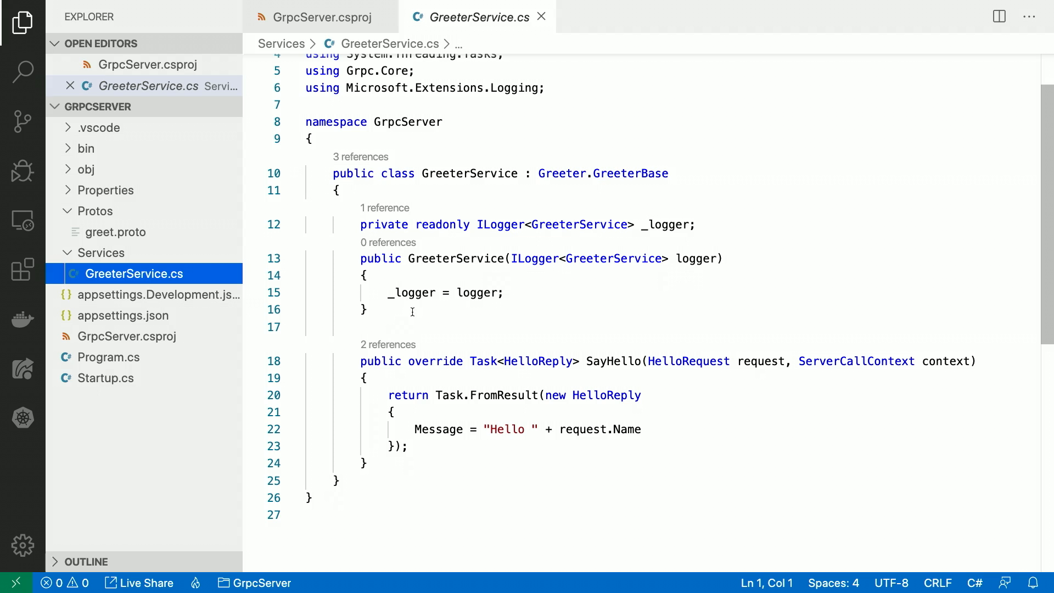
mouse_move(409, 338)
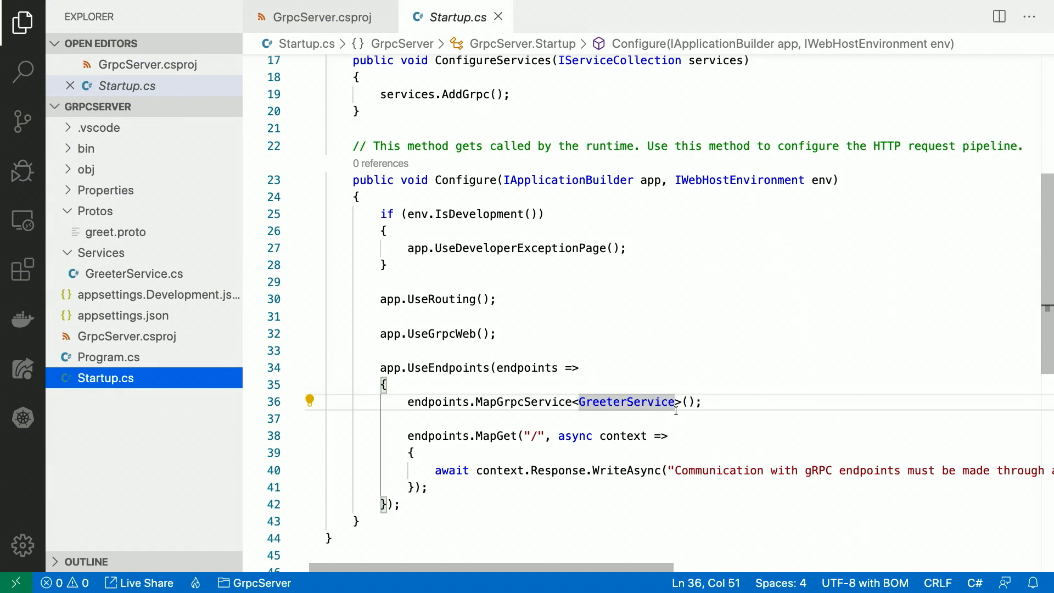
Select the endpoints.MapGrpcService<GreeterService>() line in Startup.cs.
triple_click(551, 401)
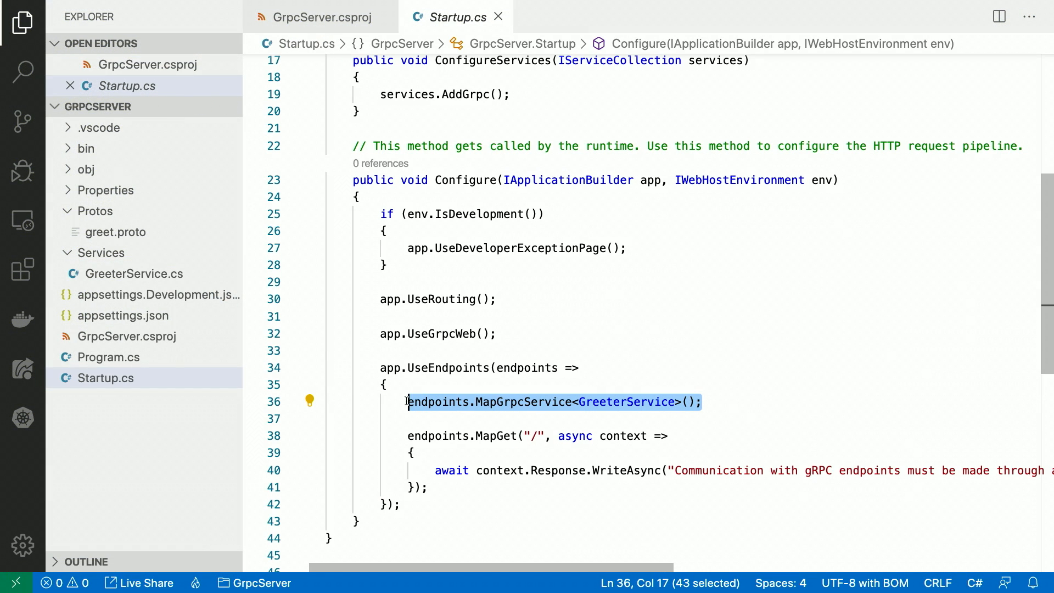
mouse_move(591, 426)
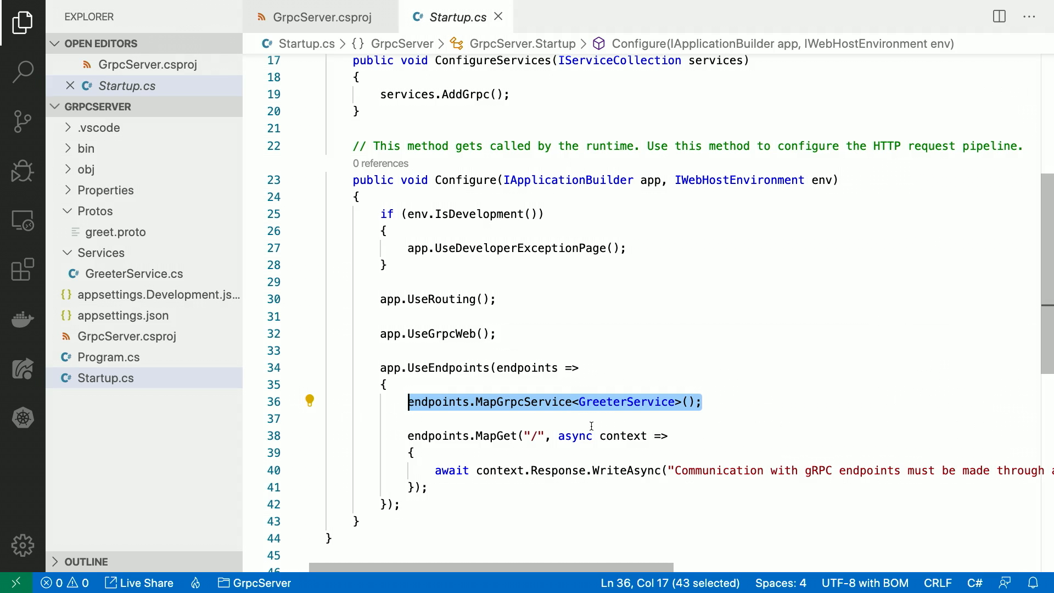
mouse_move(603, 435)
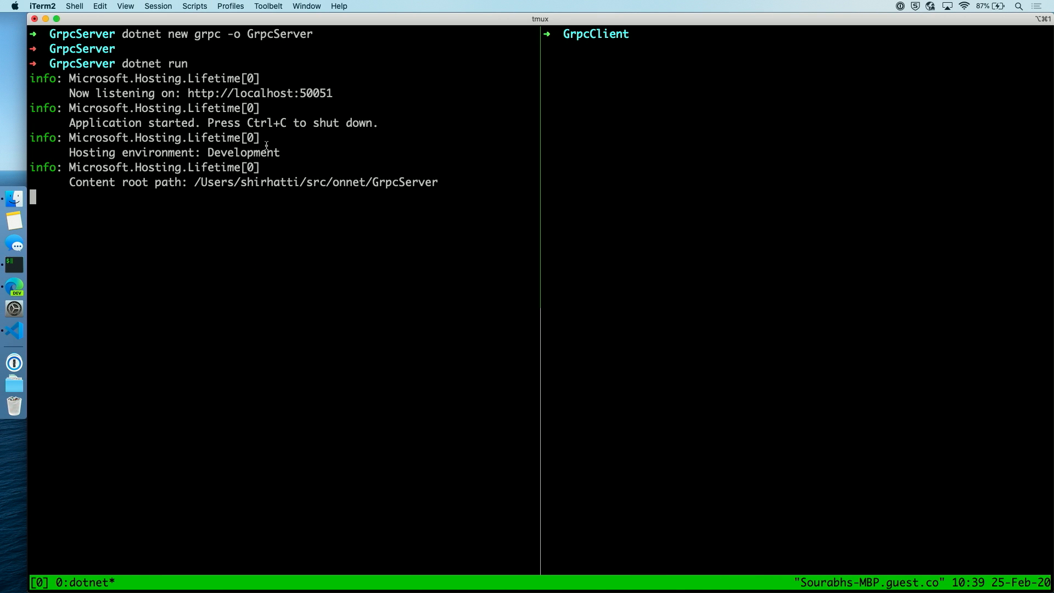
mouse_move(297, 205)
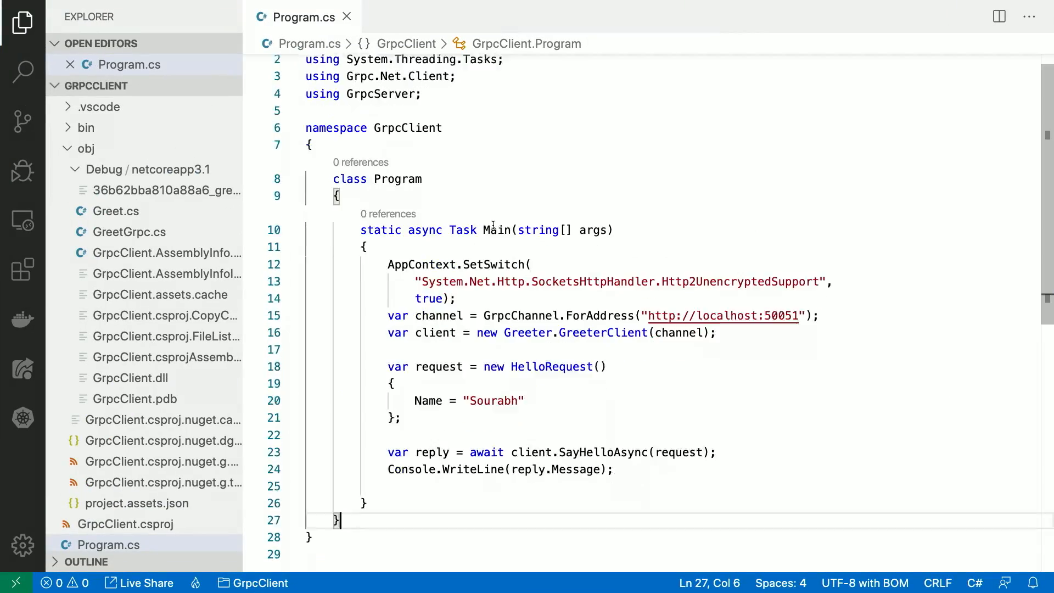
Open GrpcClient.csproj, highlight Protobuf and the Client GrpcServices value, then expand and collapse obj.
scroll("down", 3)
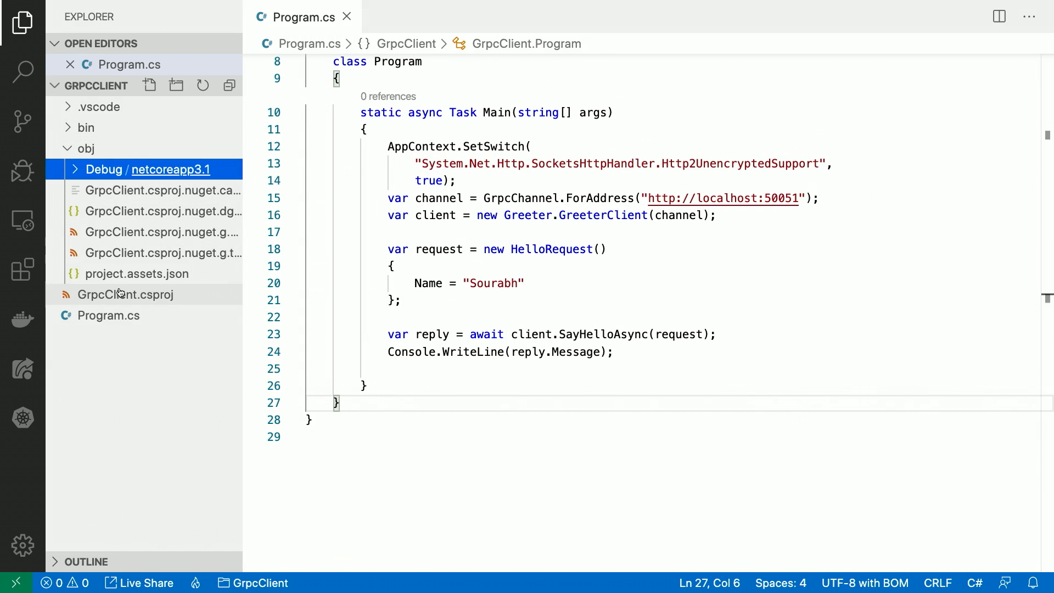
left_click(87, 149)
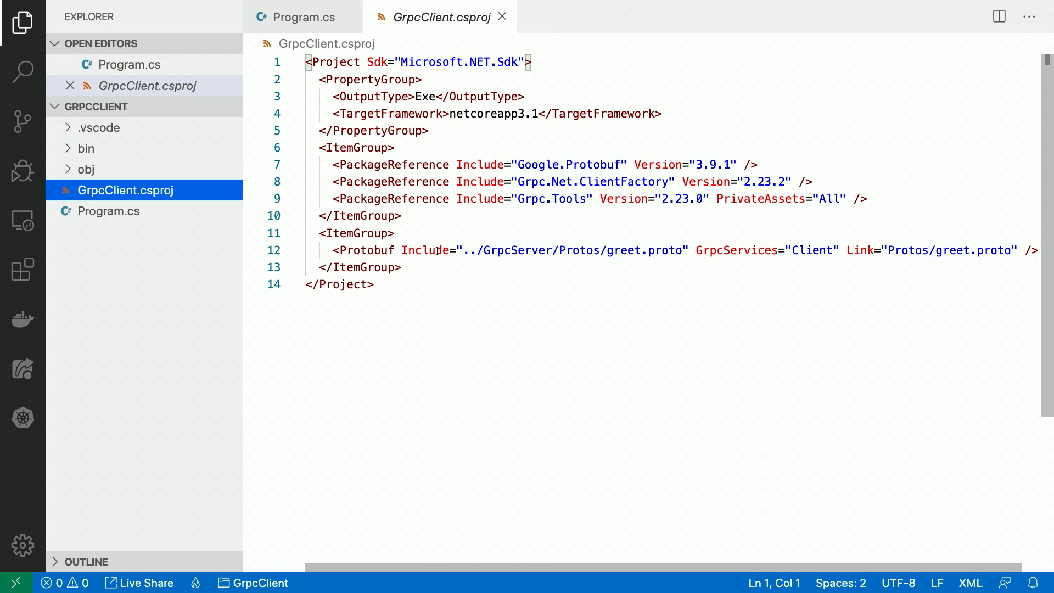
mouse_move(621, 215)
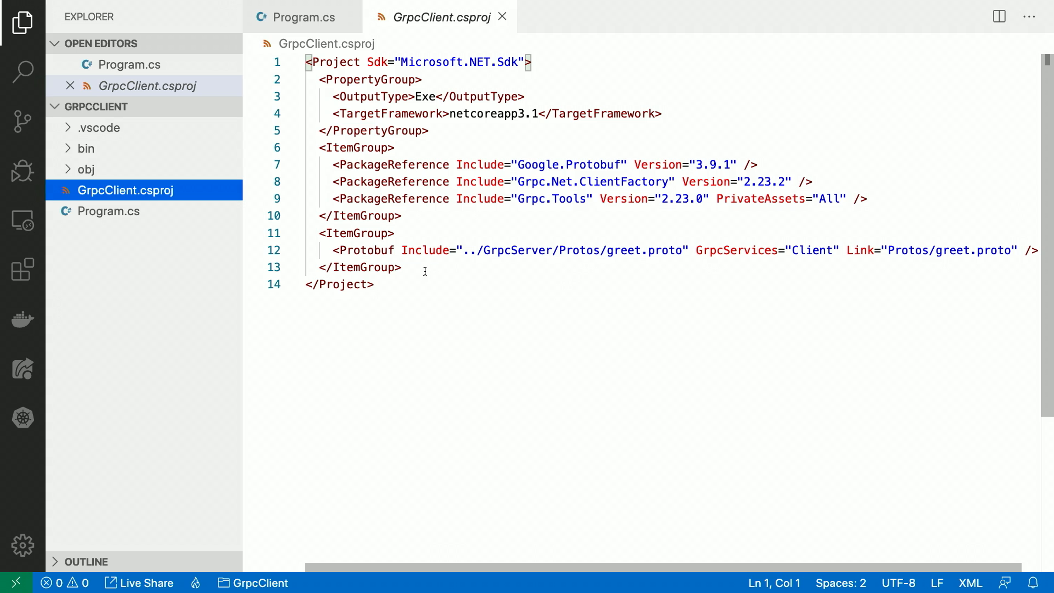
mouse_move(399, 256)
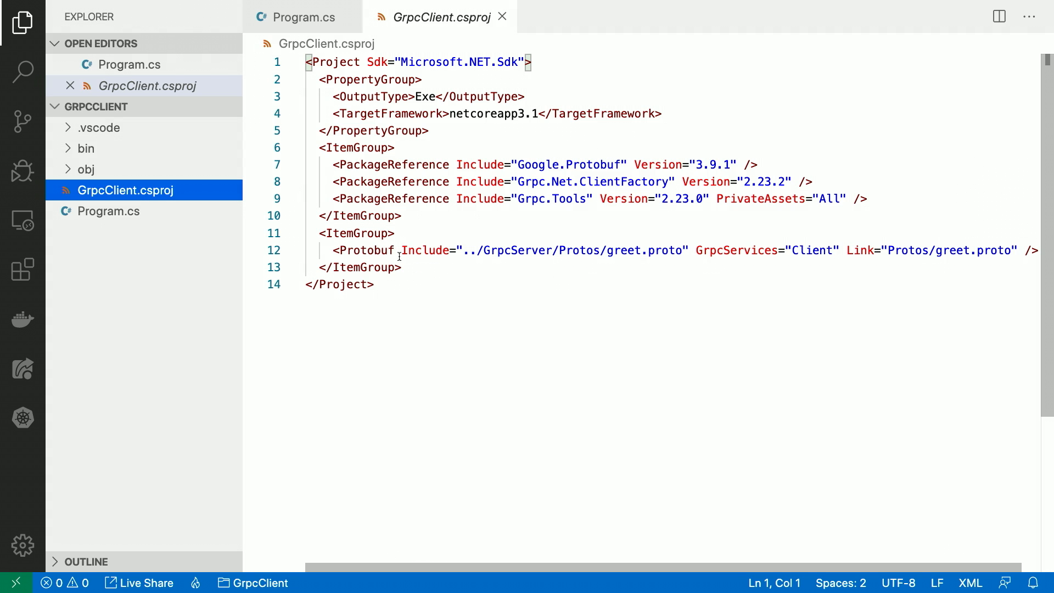
double_click(366, 251)
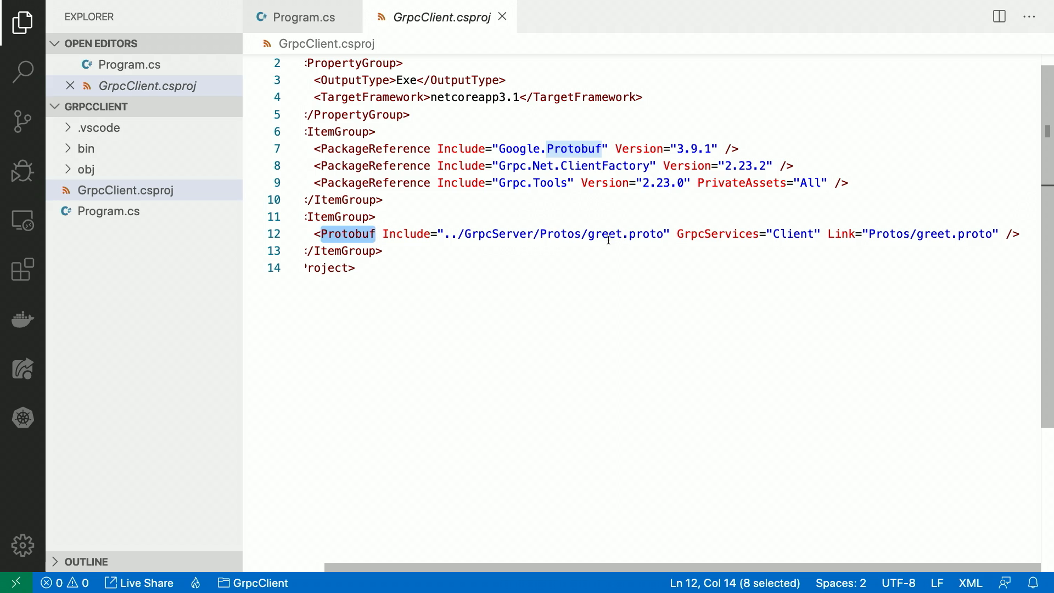
mouse_move(797, 236)
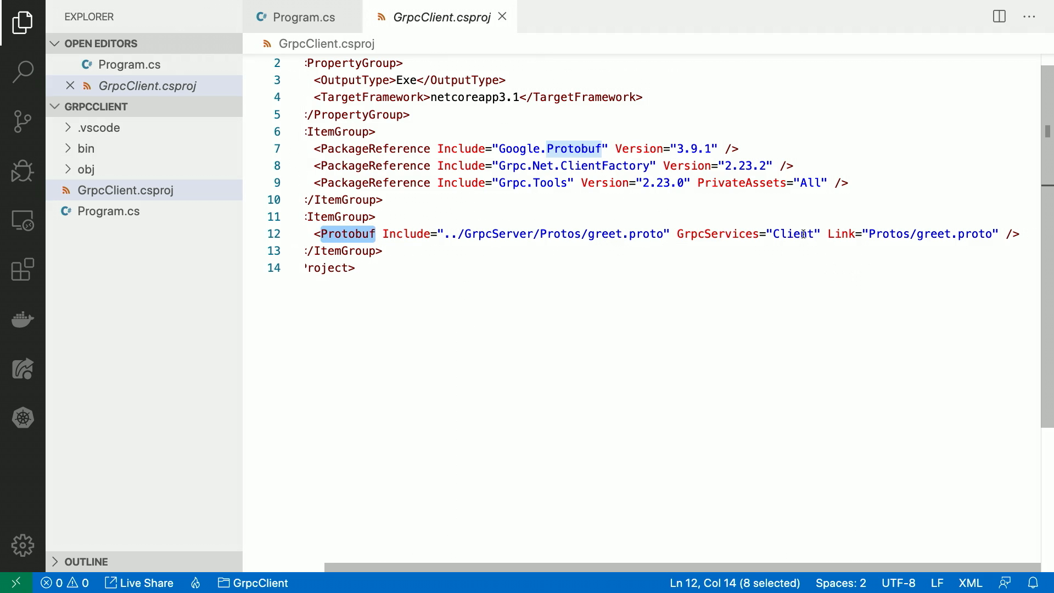
double_click(794, 234)
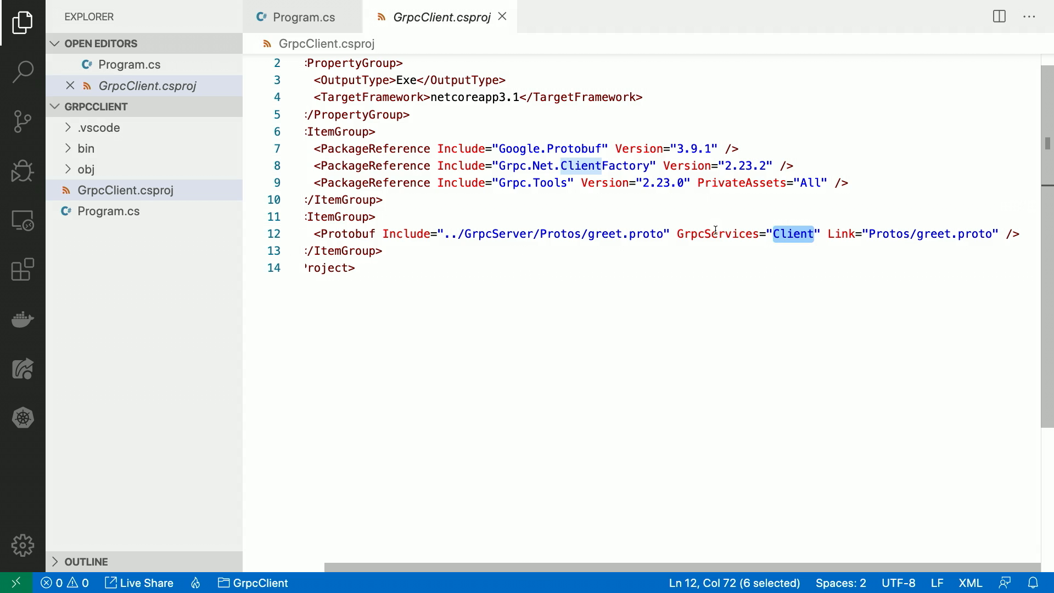
left_click(86, 169)
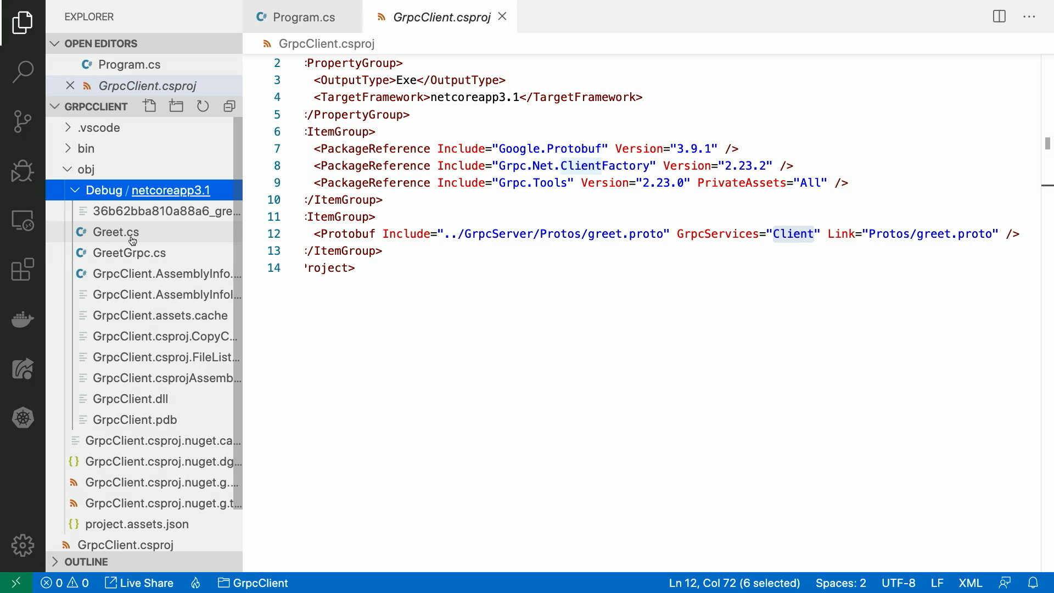
mouse_move(86, 149)
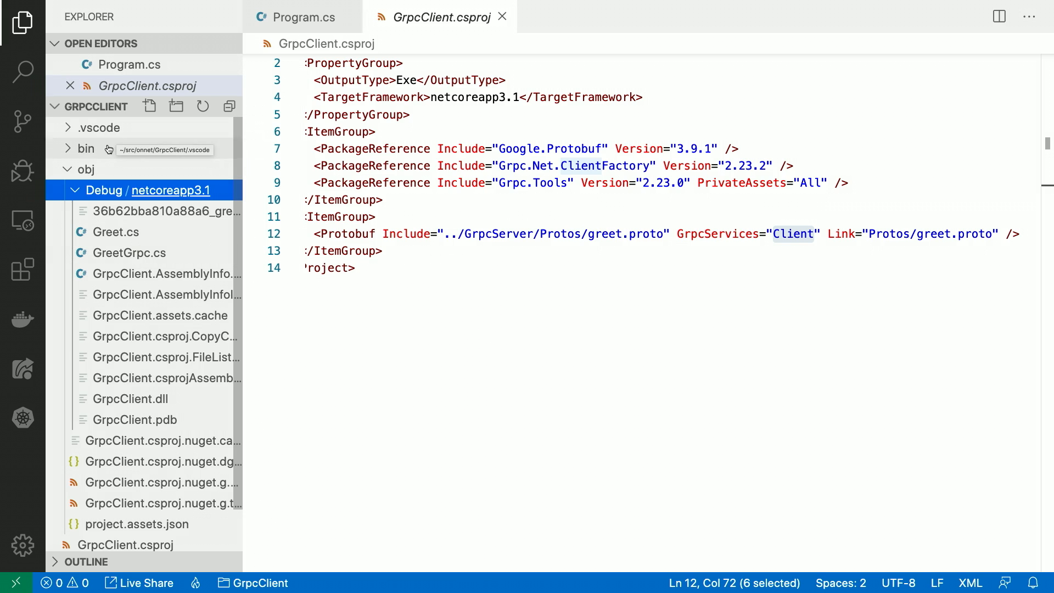
left_click(86, 169)
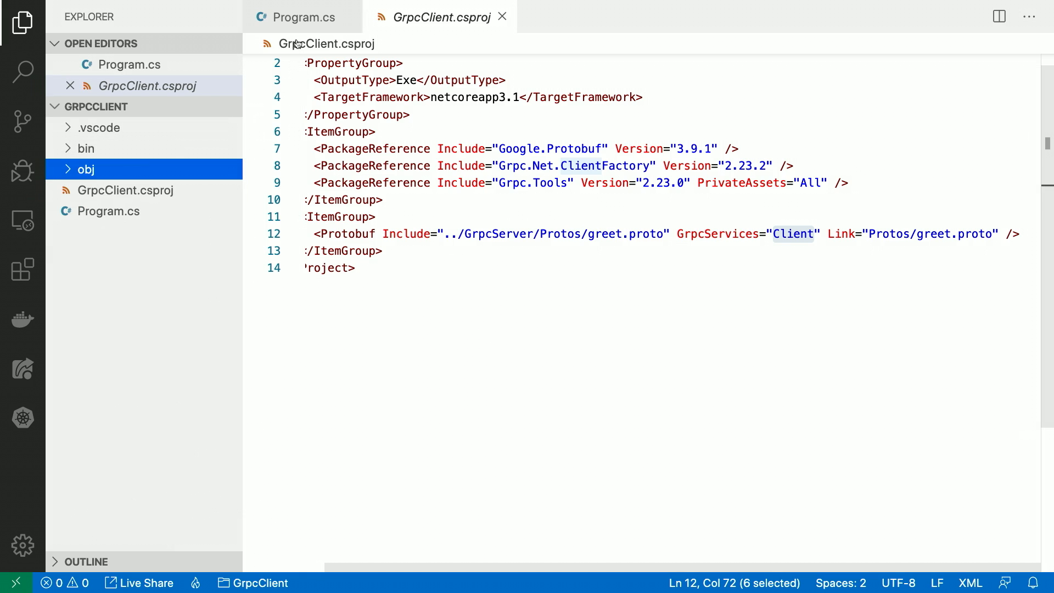
Return to Program.cs, scroll the client code, and highlight the SayHelloAsync call line.
left_click(303, 17)
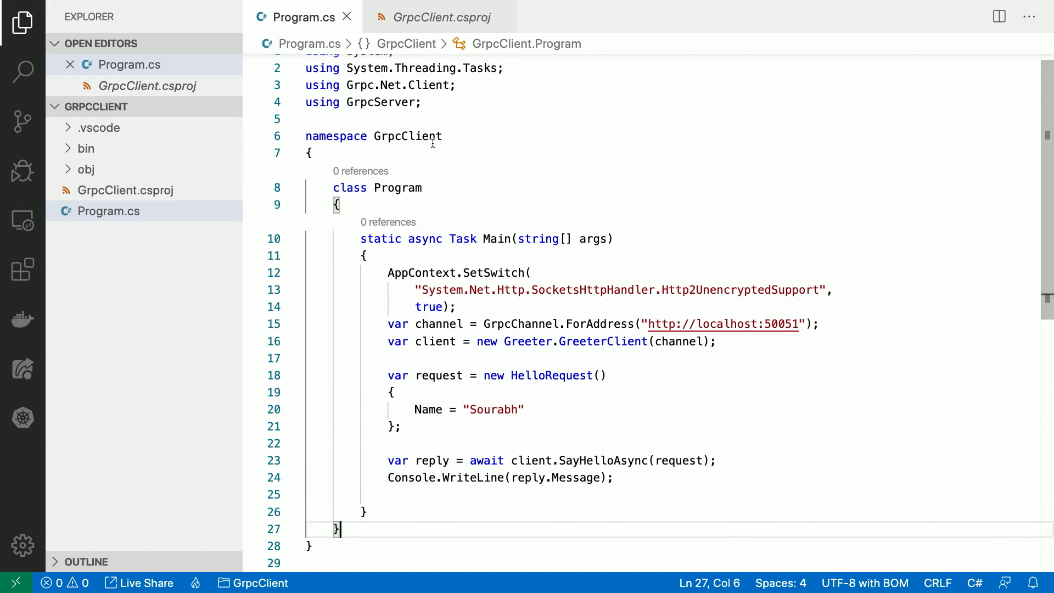
scroll("down", 3)
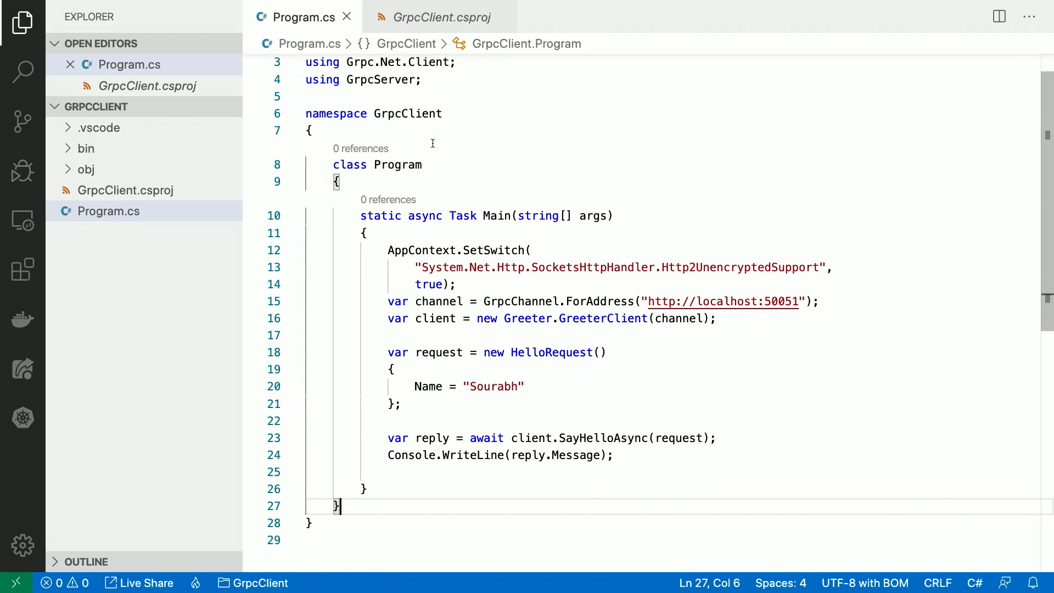
mouse_move(629, 306)
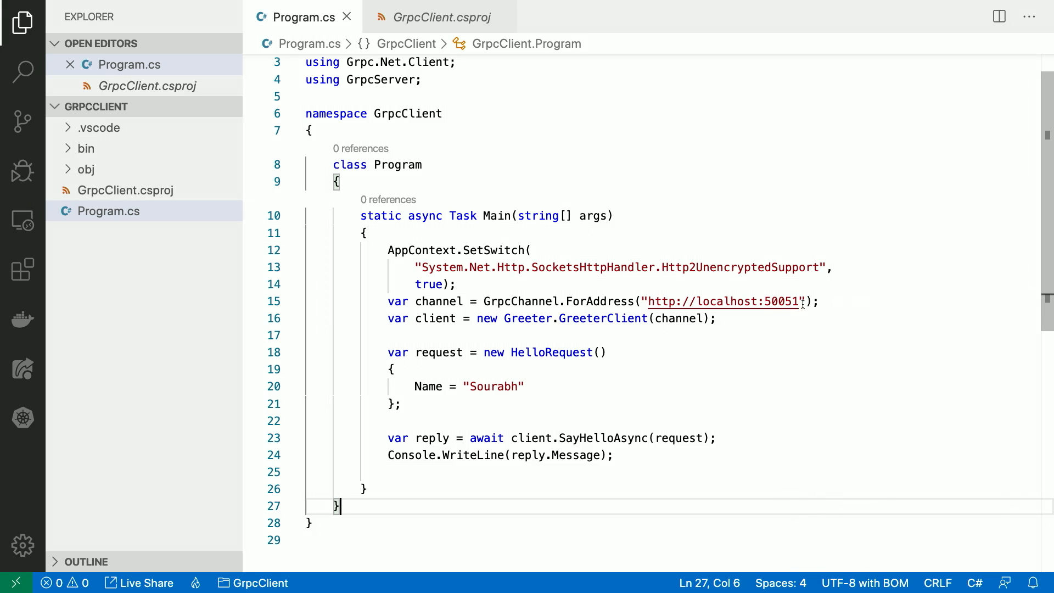
mouse_move(674, 331)
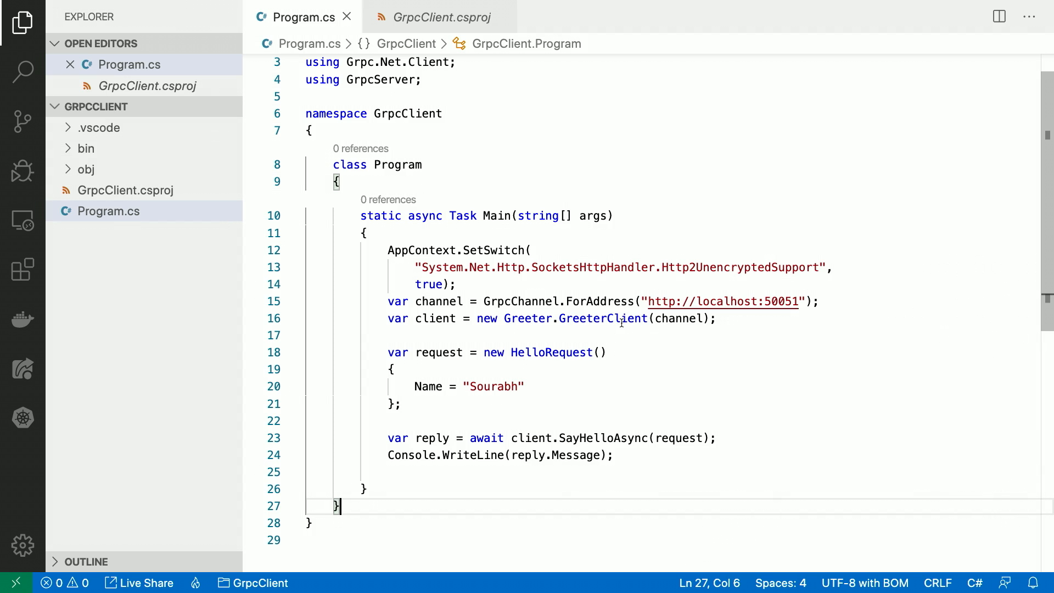
mouse_move(677, 326)
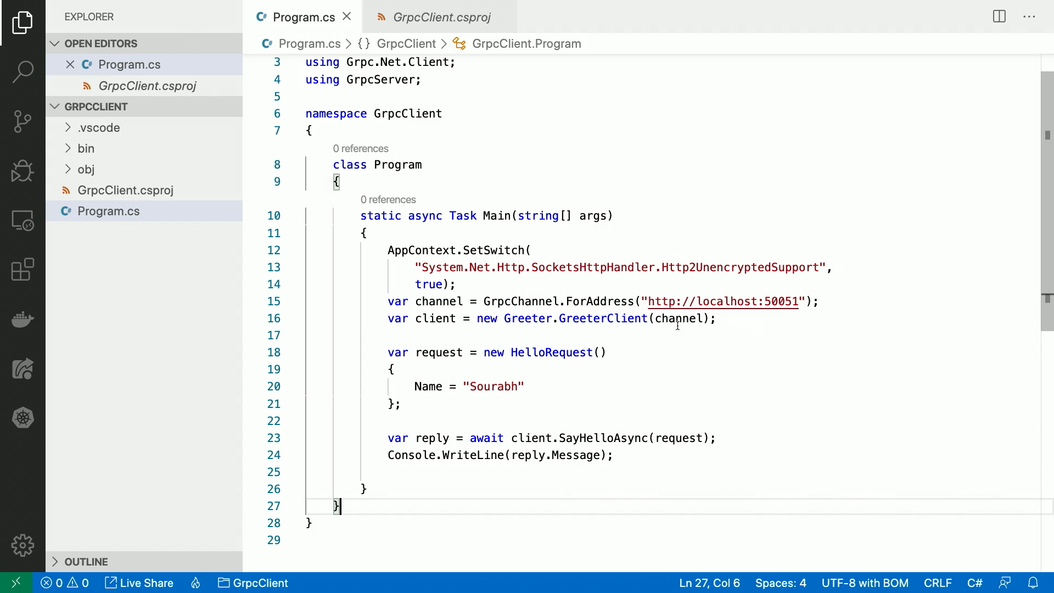
mouse_move(678, 319)
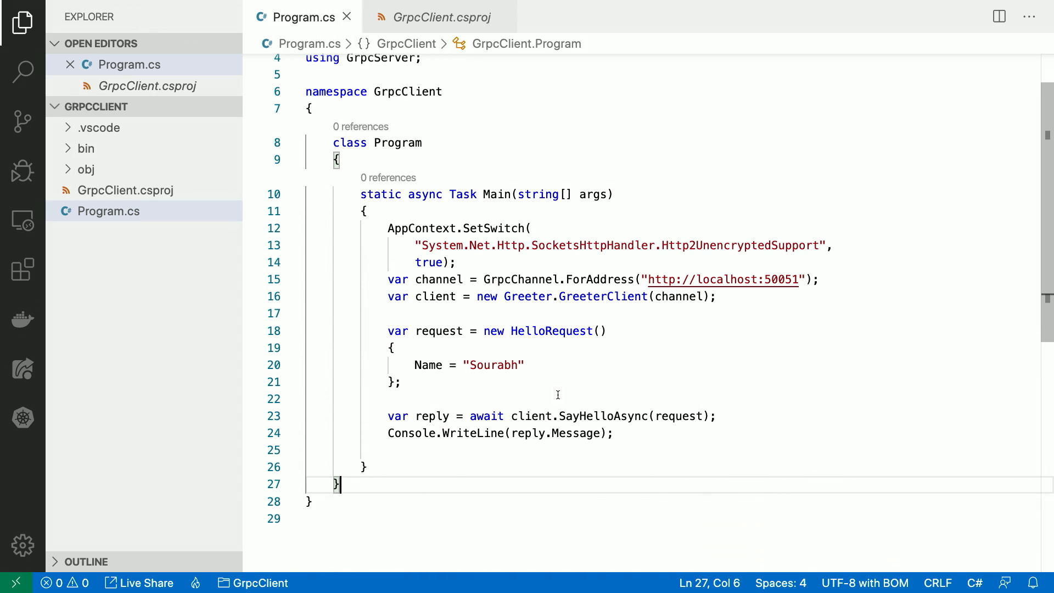
mouse_move(530, 332)
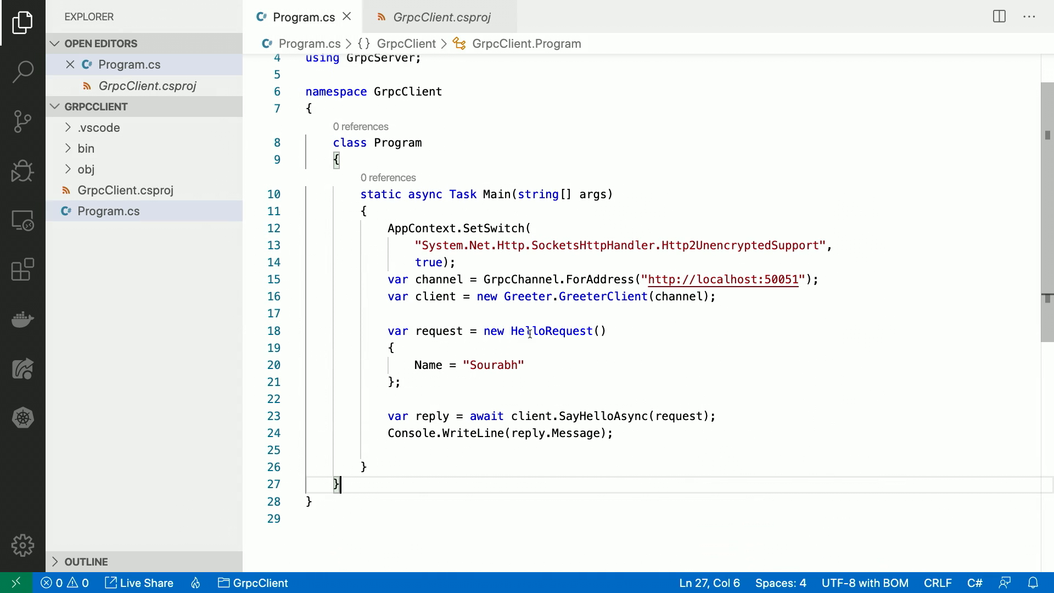
mouse_move(551, 330)
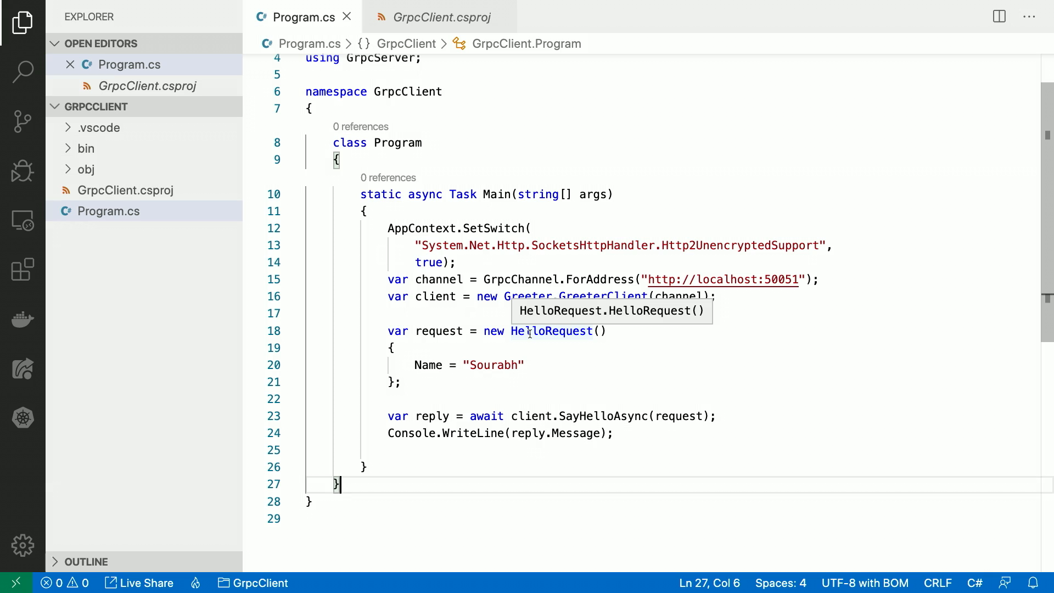
mouse_move(490, 335)
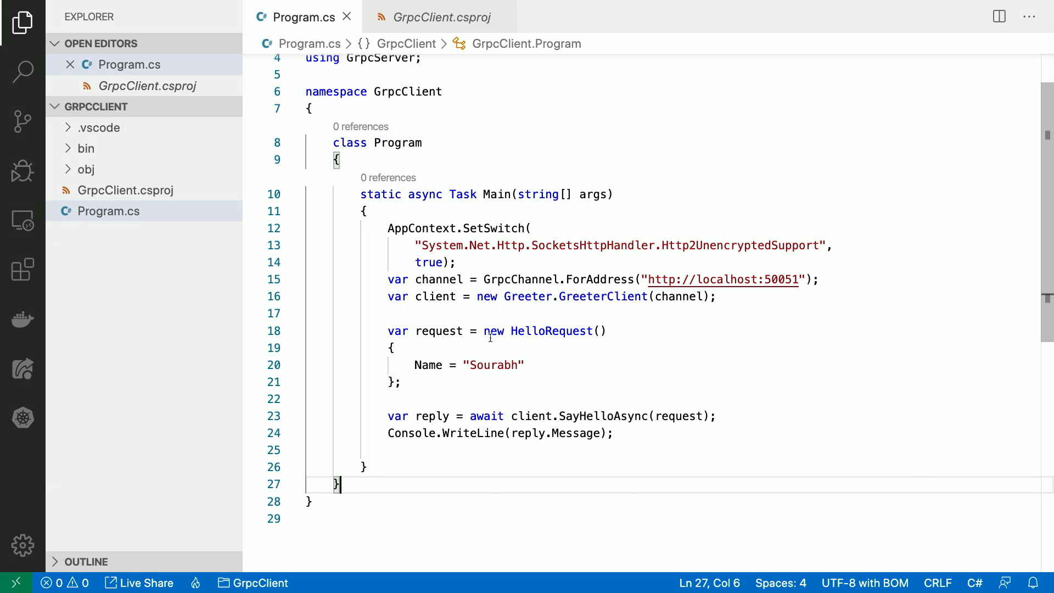
mouse_move(496, 370)
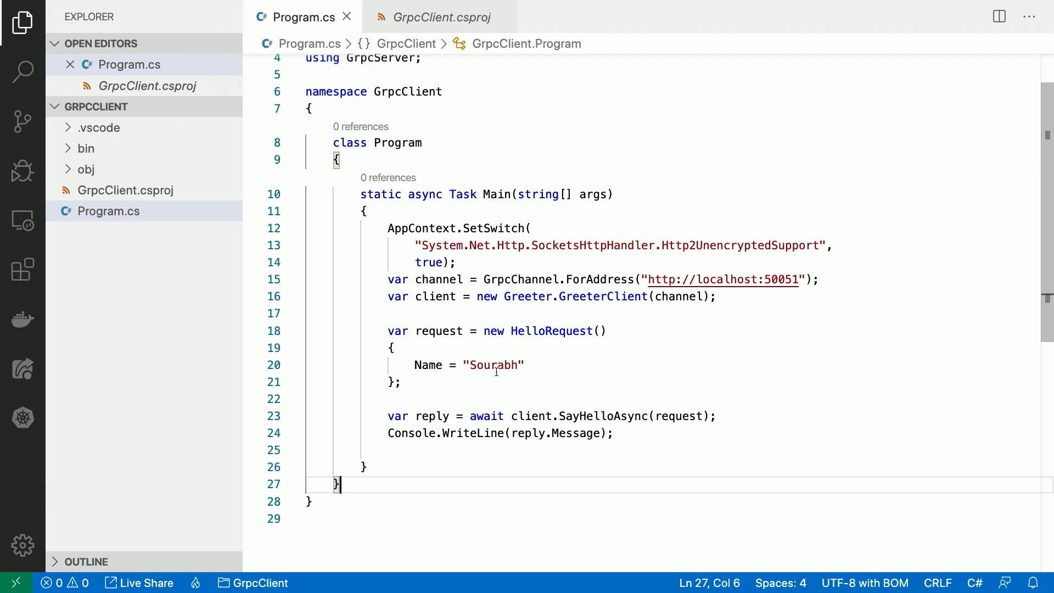
scroll("down", 3)
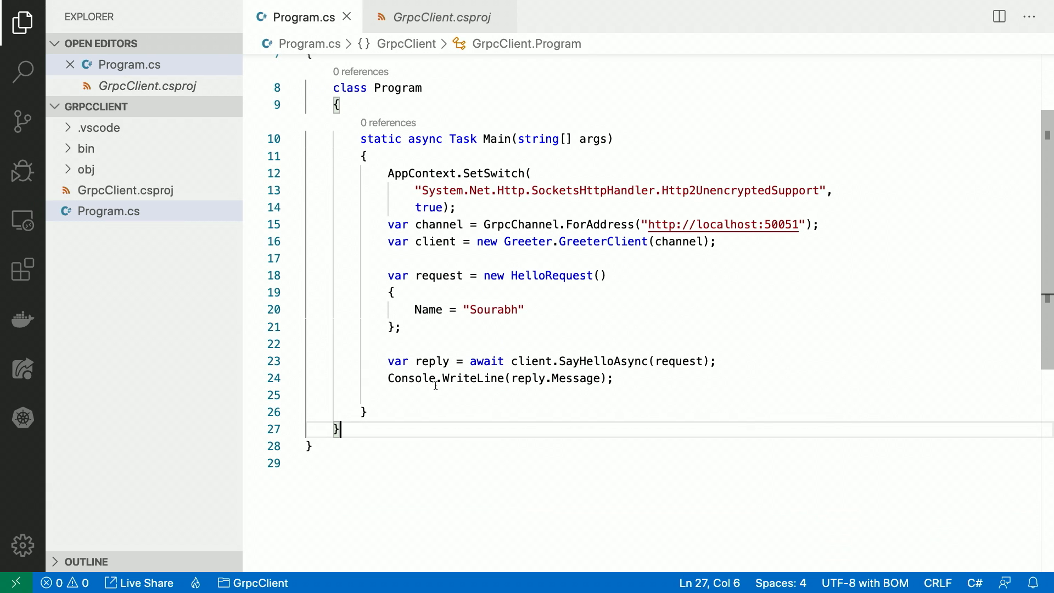
left_click_drag(423, 361, 716, 361)
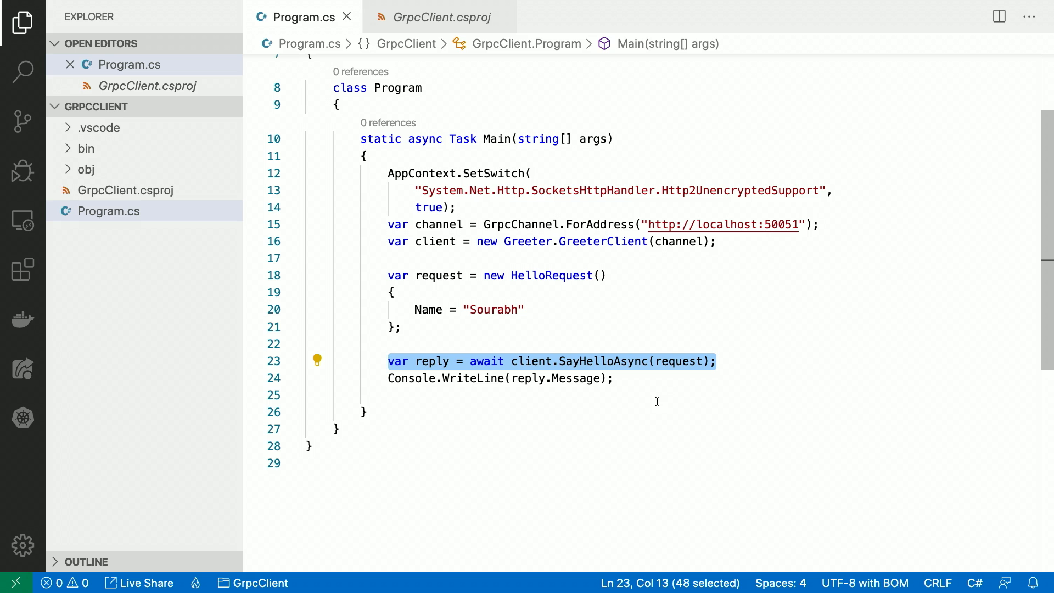
mouse_move(530, 361)
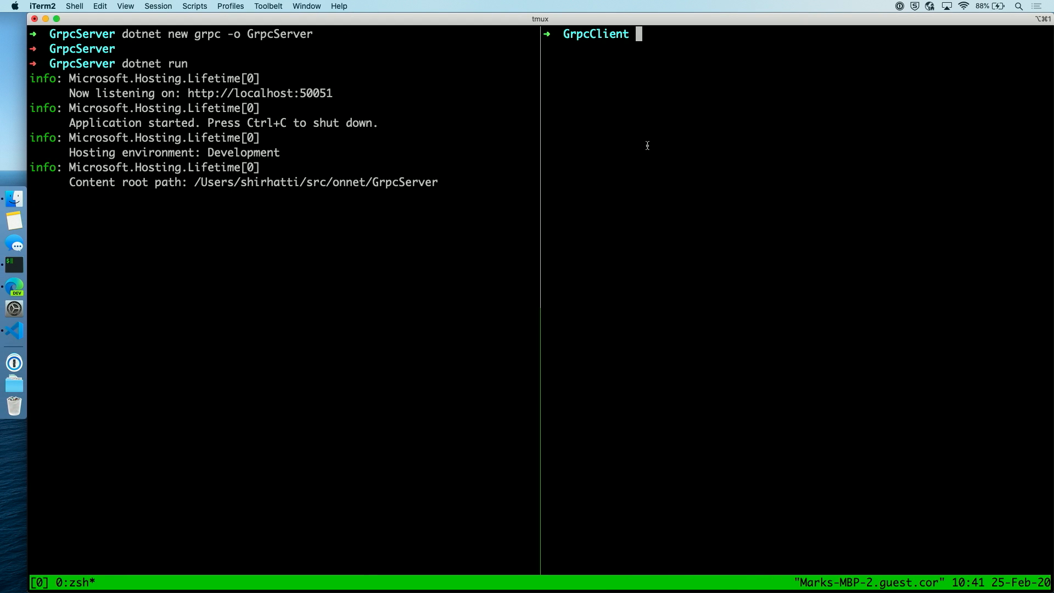
Type 'dotnet run' at the GrpcClient prompt to start the client.
type("dotnet run")
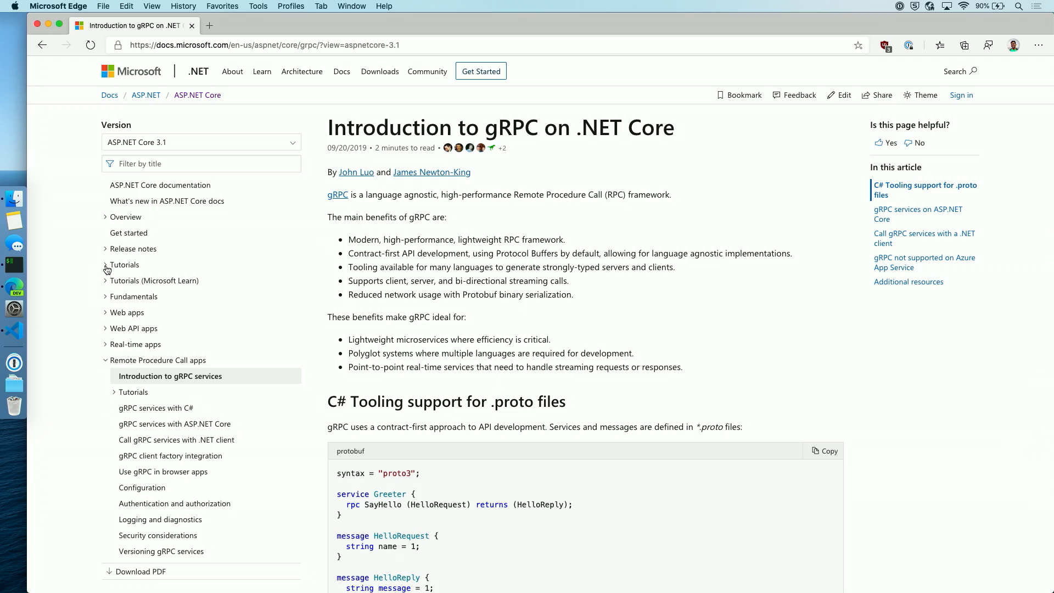
Expand the Tutorials node in the gRPC docs table of contents.
left_click(123, 264)
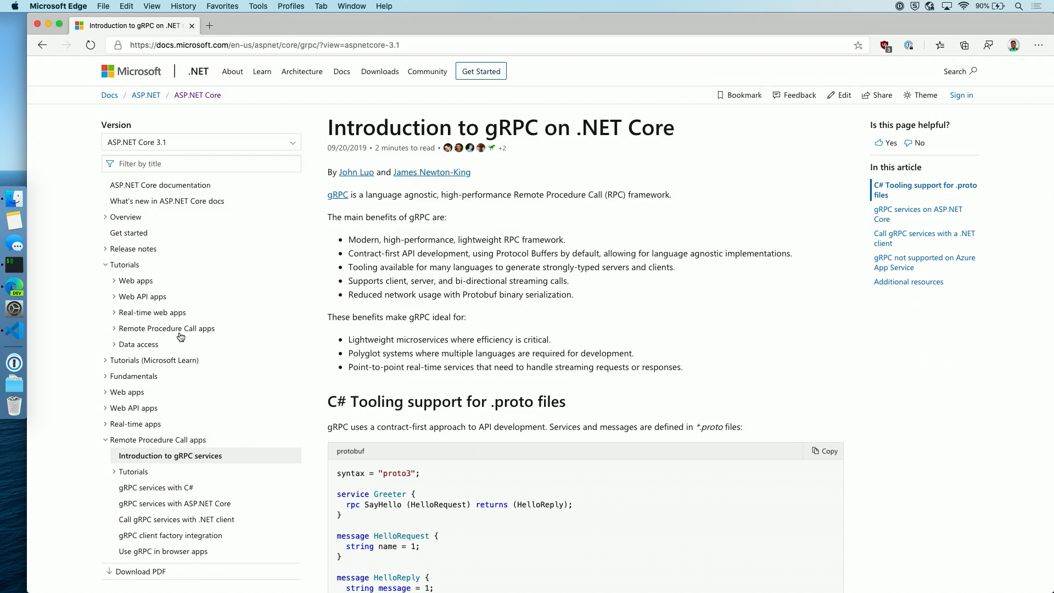